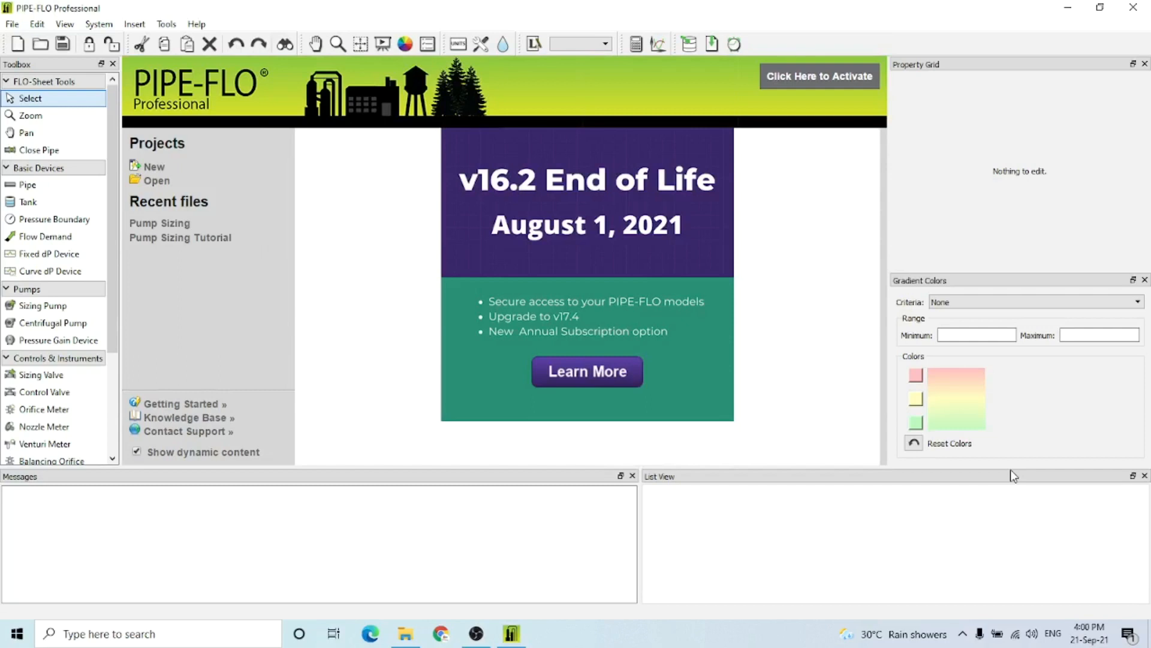
{"action": "mouse_move", "coordinate": [633, 369]}
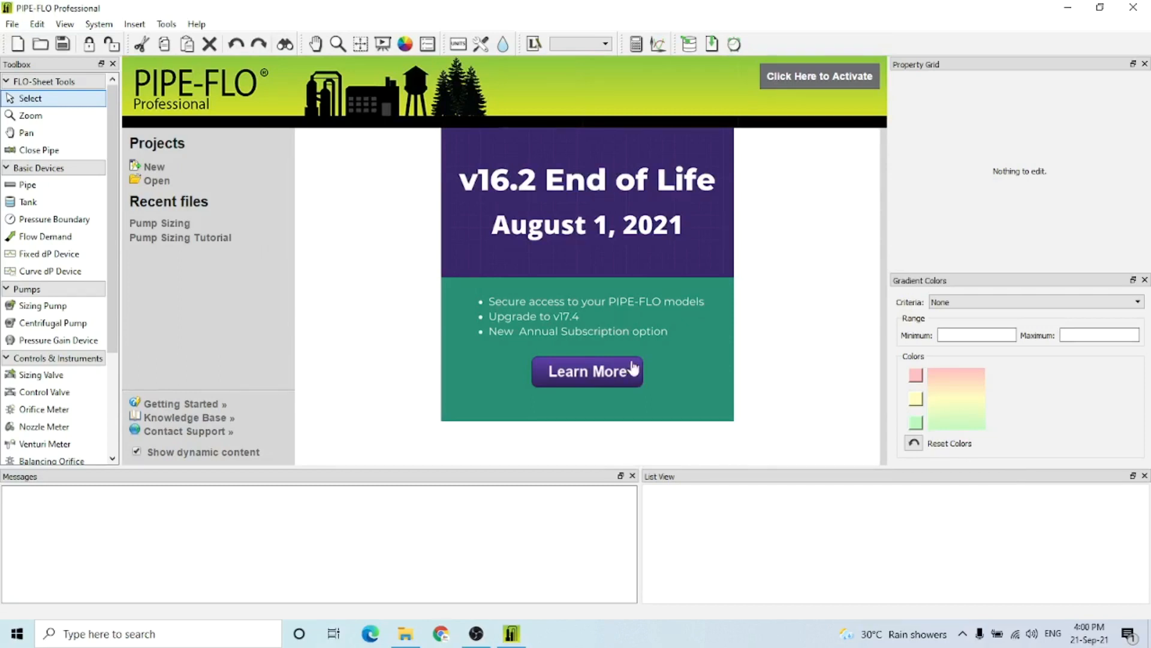
{"action": "mouse_move", "coordinate": [350, 313]}
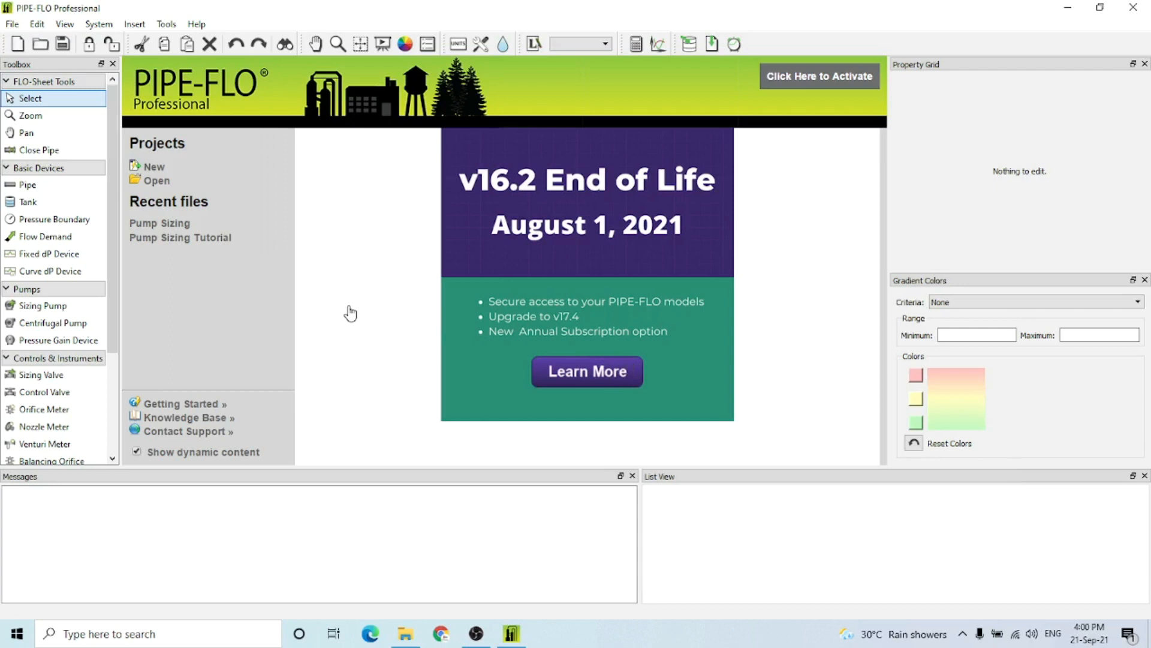
{"action": "mouse_move", "coordinate": [201, 109]}
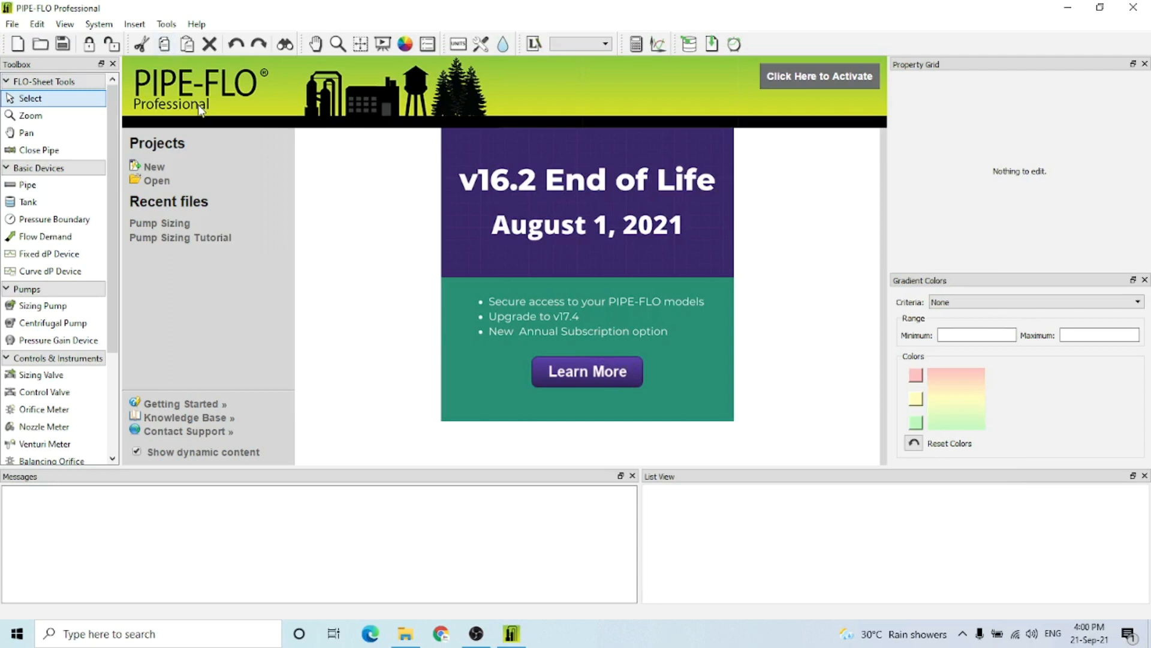
Create a new, unnamed project from the start page
{"action": "left_click", "coordinate": [20, 45]}
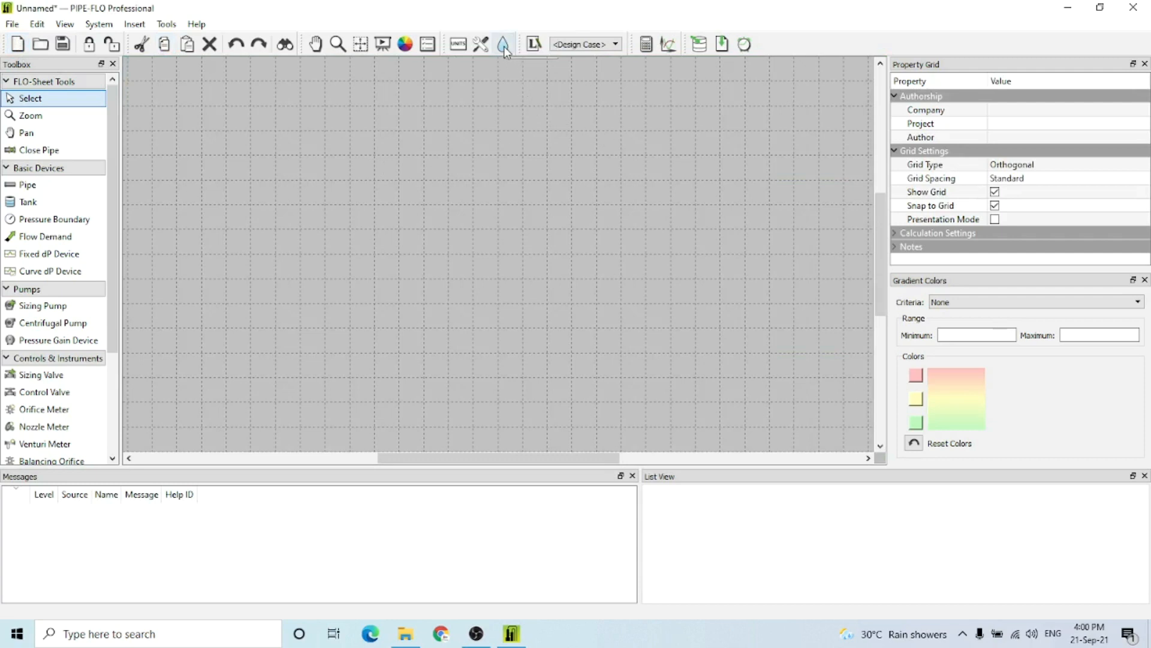
Create a fluid zone of table-fluid Water at 80 °F and 25 psi g
{"action": "left_click", "coordinate": [502, 43]}
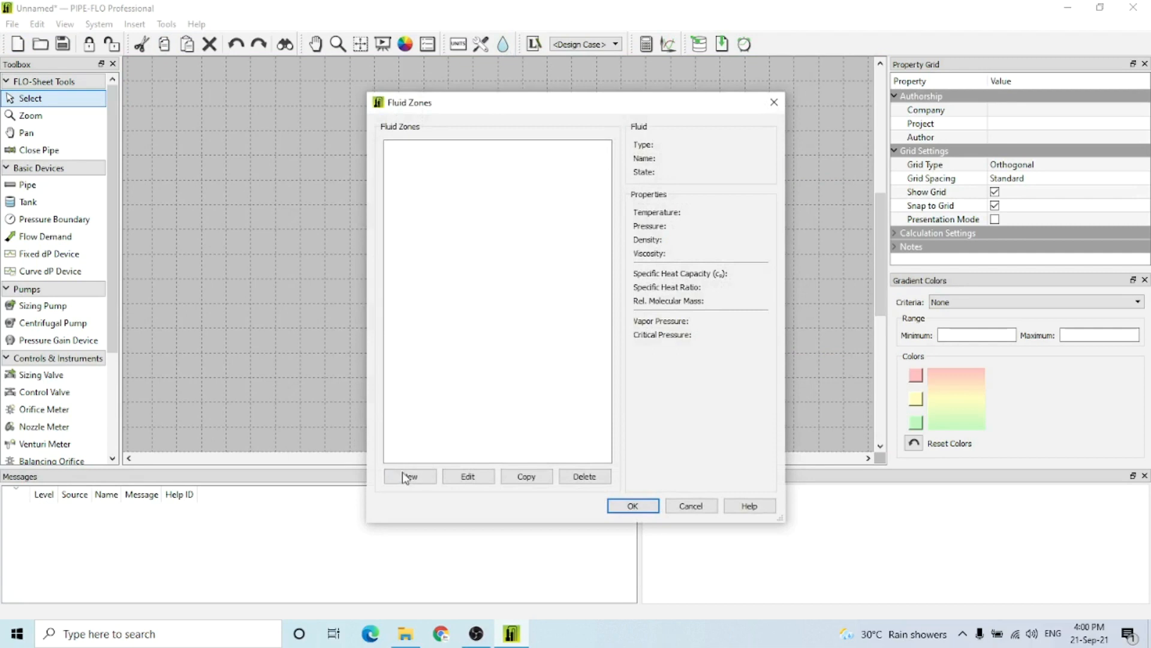
{"action": "left_click", "coordinate": [409, 477]}
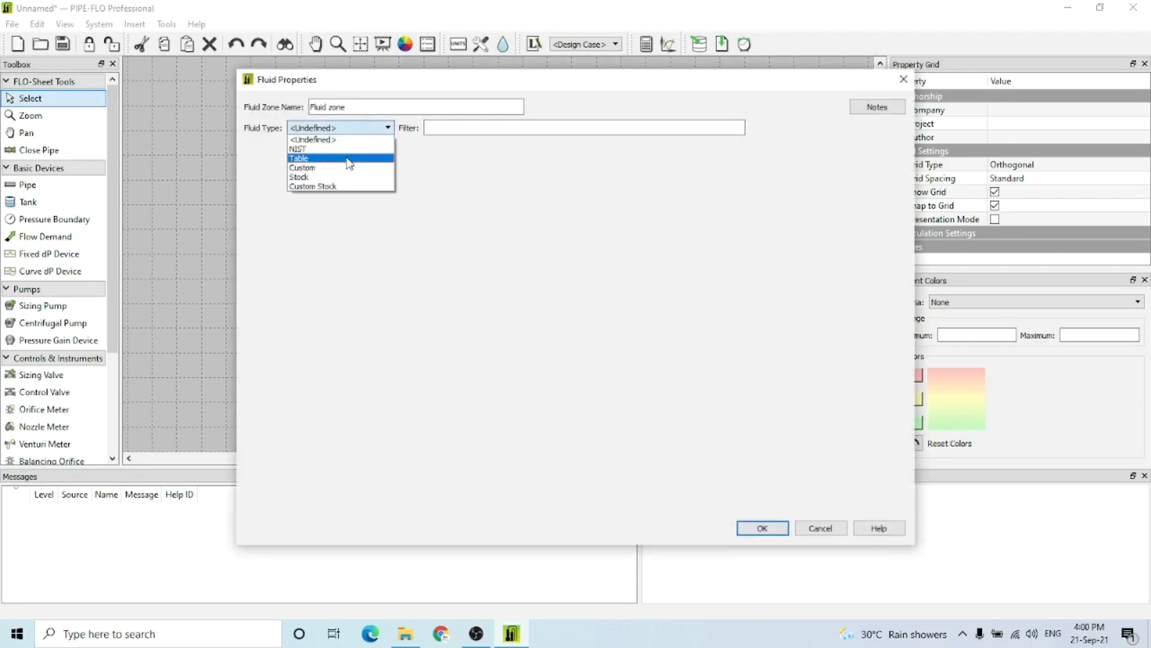
{"action": "left_click", "coordinate": [299, 157]}
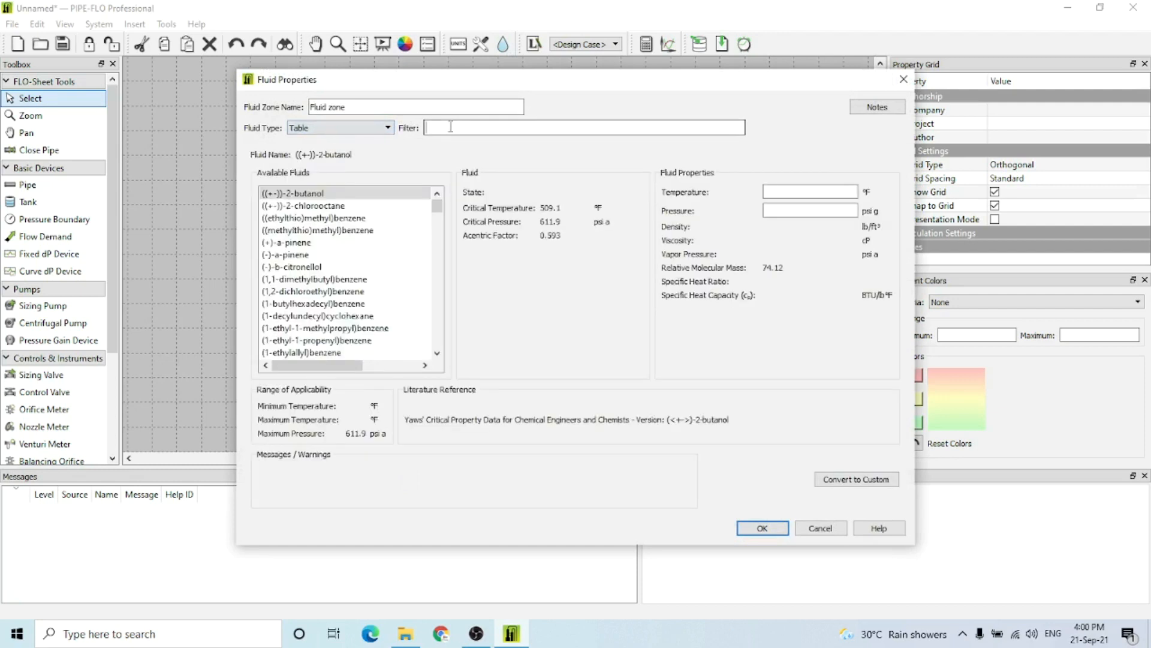
{"action": "type", "text": "water"}
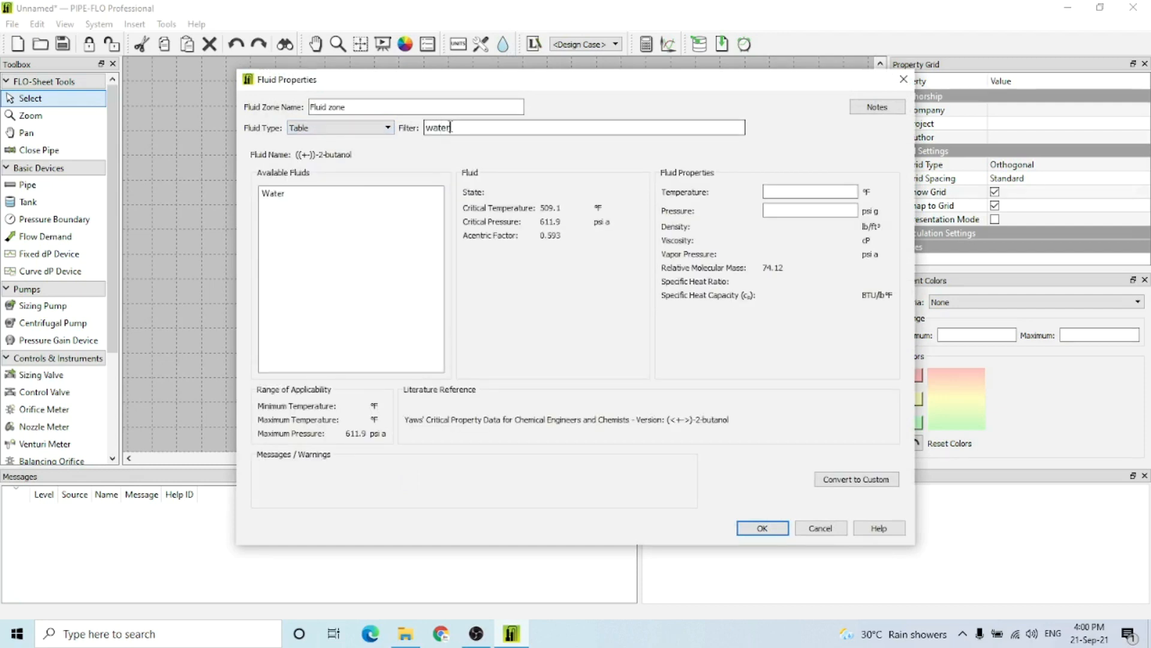
{"action": "left_click", "coordinate": [273, 194]}
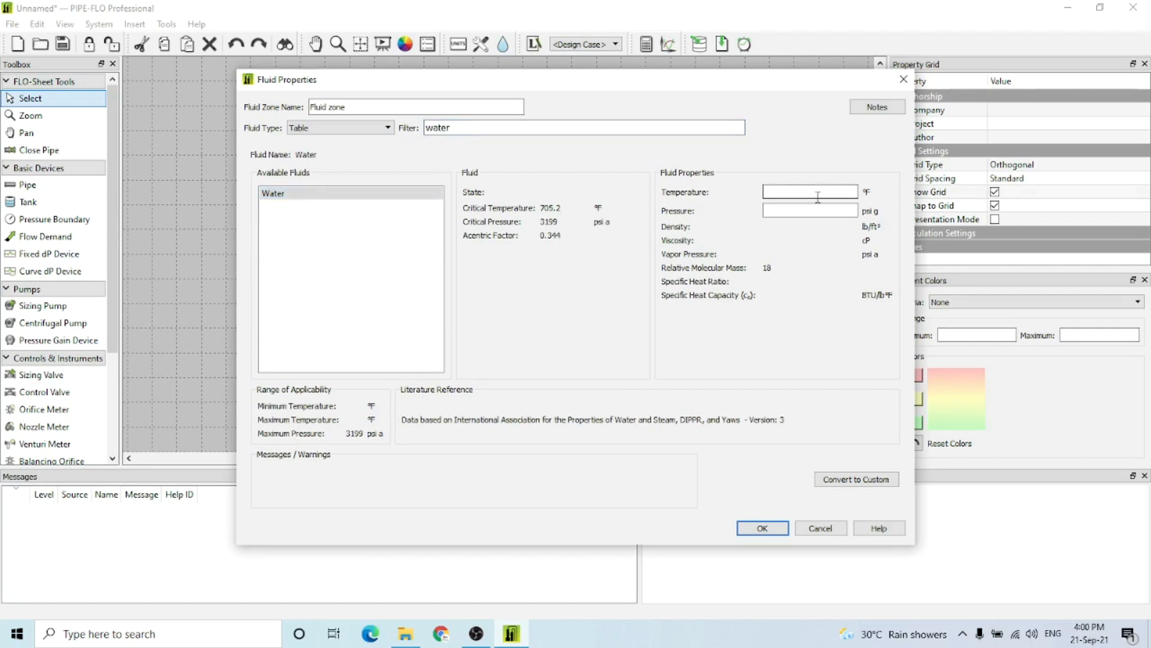
{"action": "type", "text": "80"}
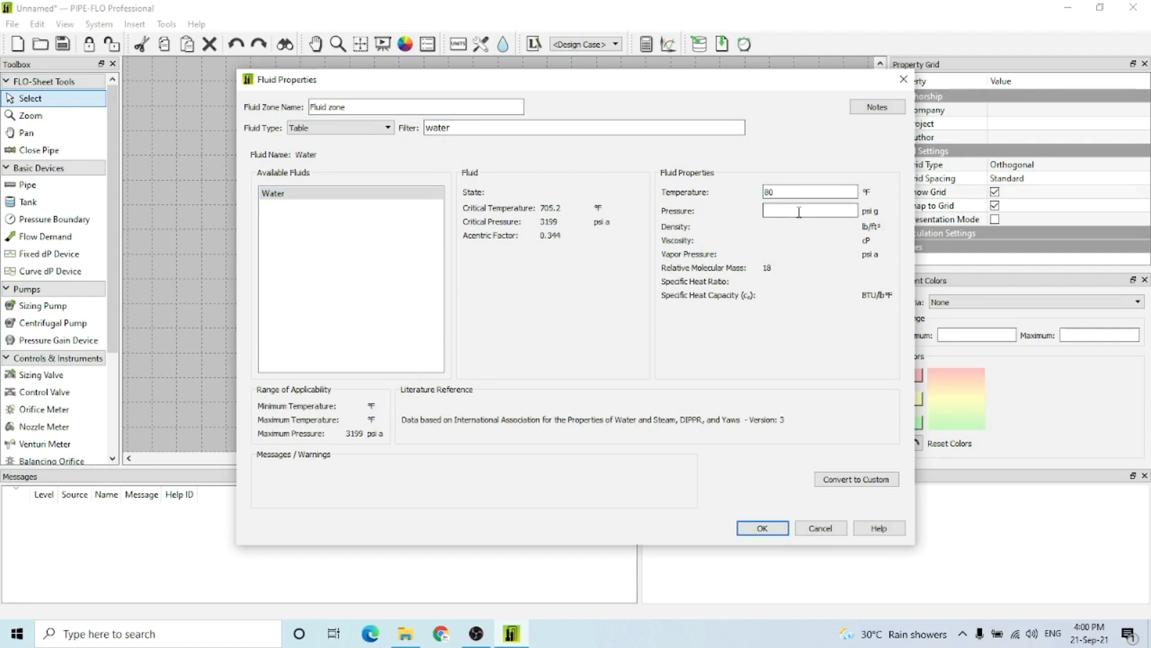
{"action": "type", "text": "25"}
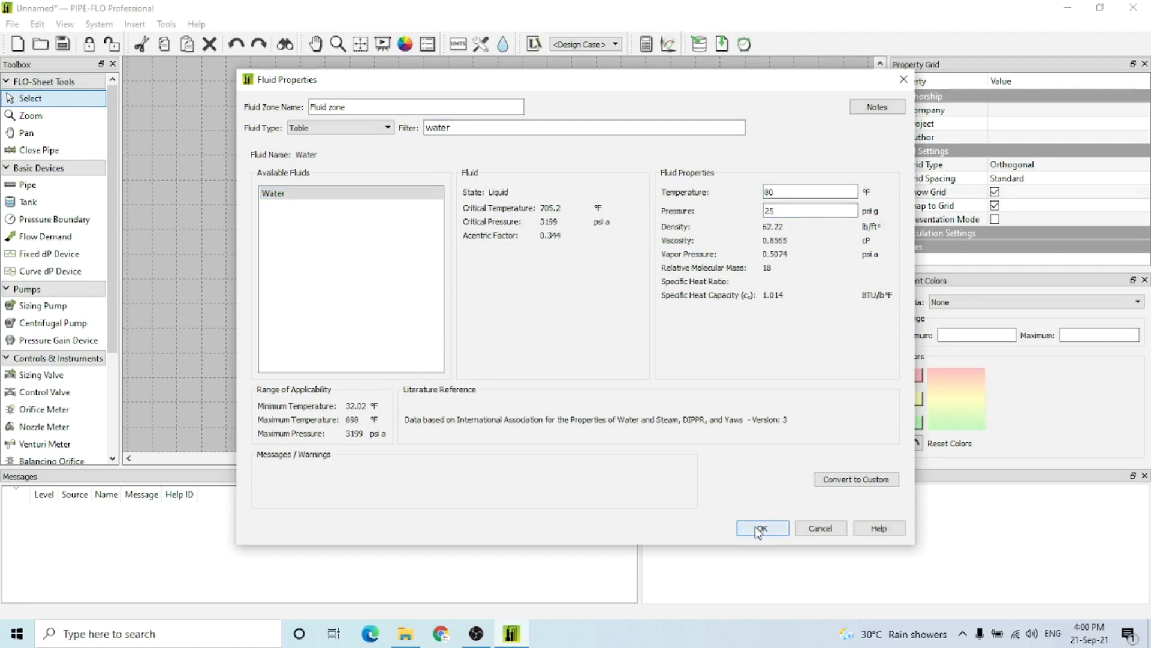
{"action": "left_click", "coordinate": [762, 527]}
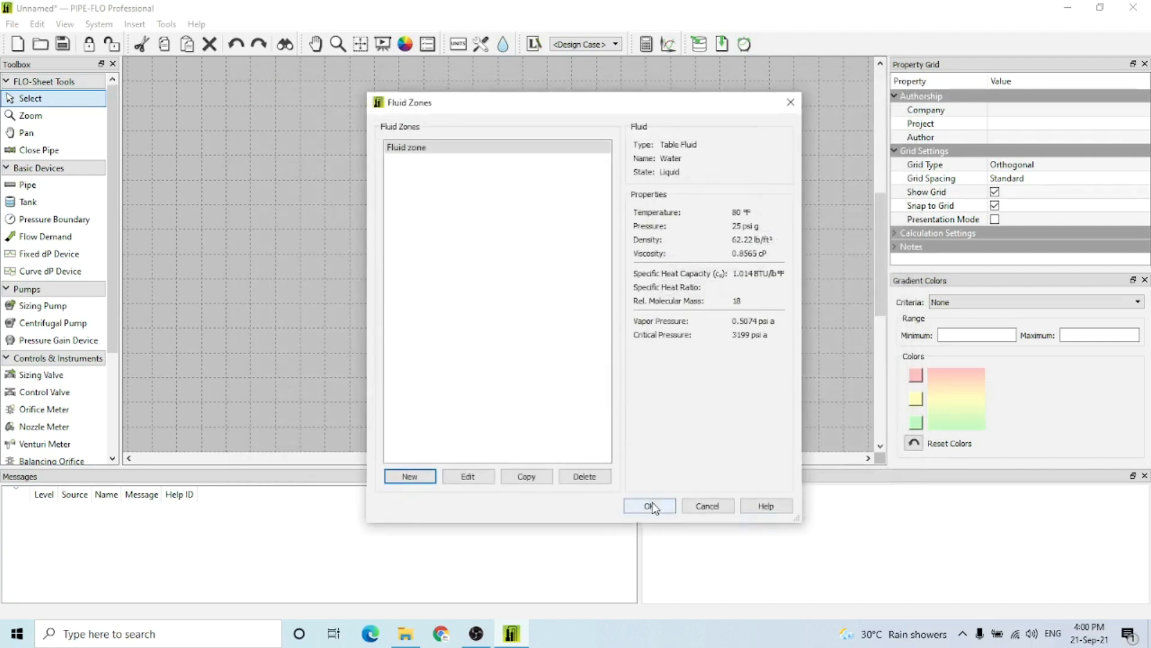
{"action": "left_click", "coordinate": [650, 506]}
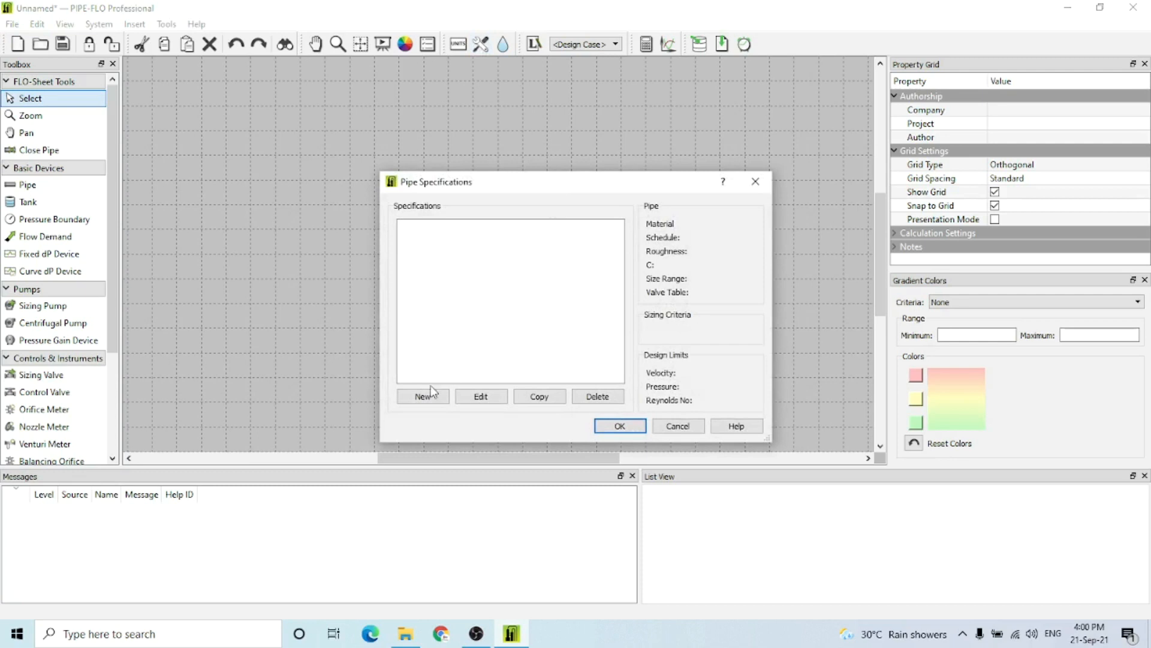
Add a Stainless Steel ASME B36.19M schedule 40S specification sized by 1 psi/100 ft pressure drop
{"action": "left_click", "coordinate": [422, 396]}
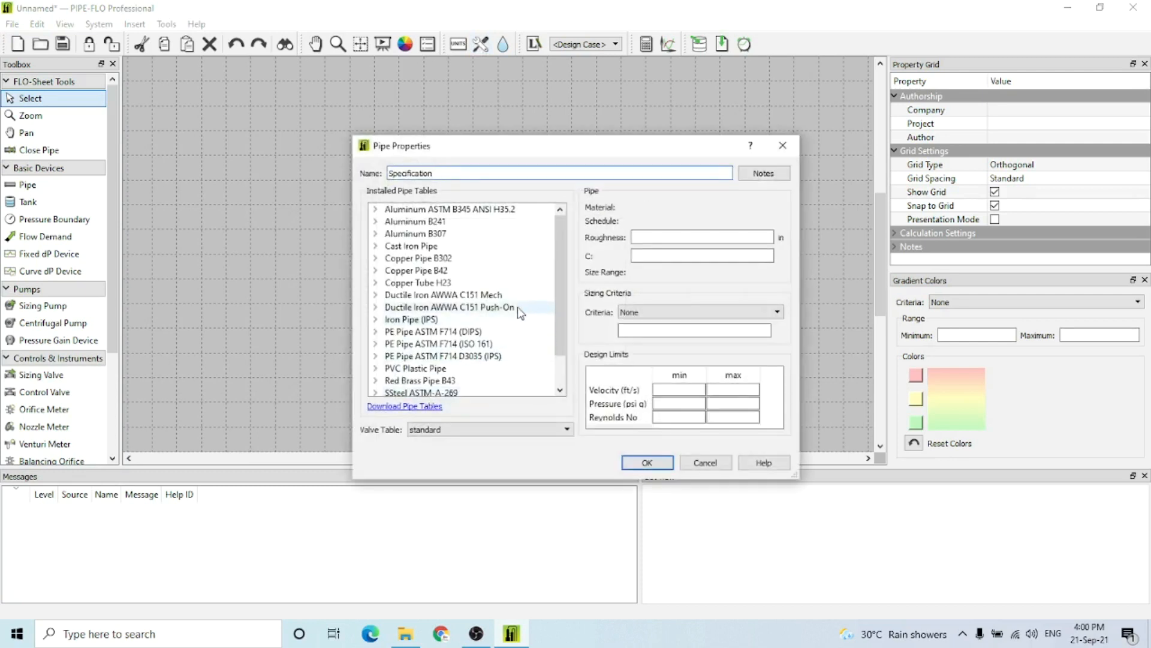
{"action": "scroll", "scroll_direction": "down", "scroll_amount": 3}
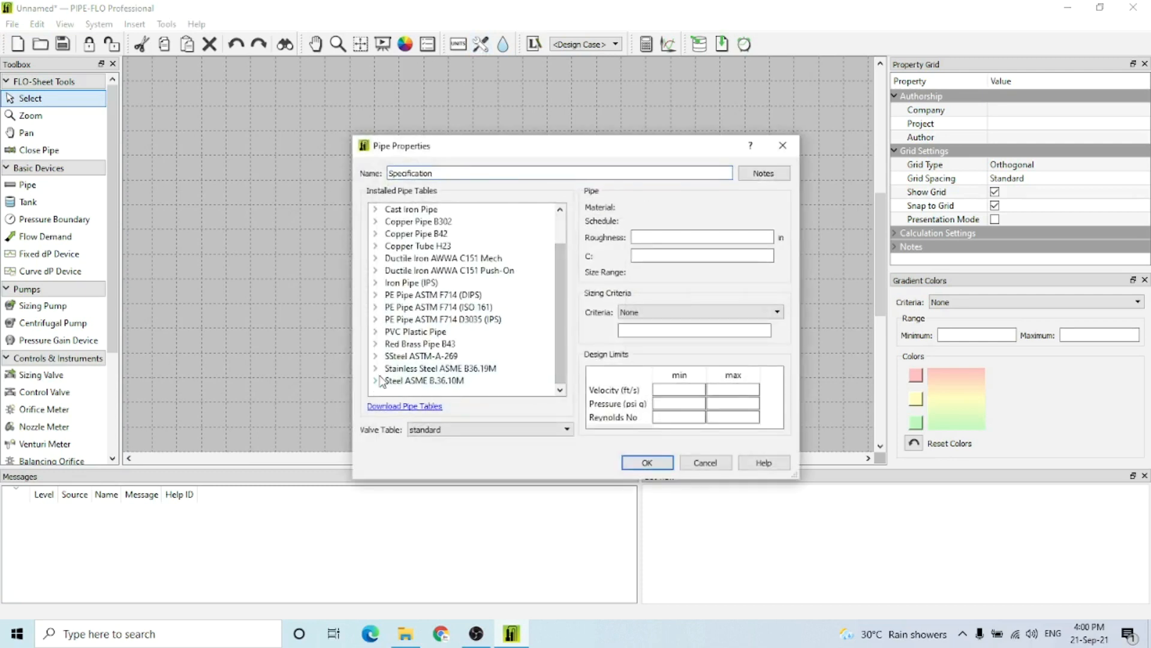
{"action": "left_click", "coordinate": [377, 368]}
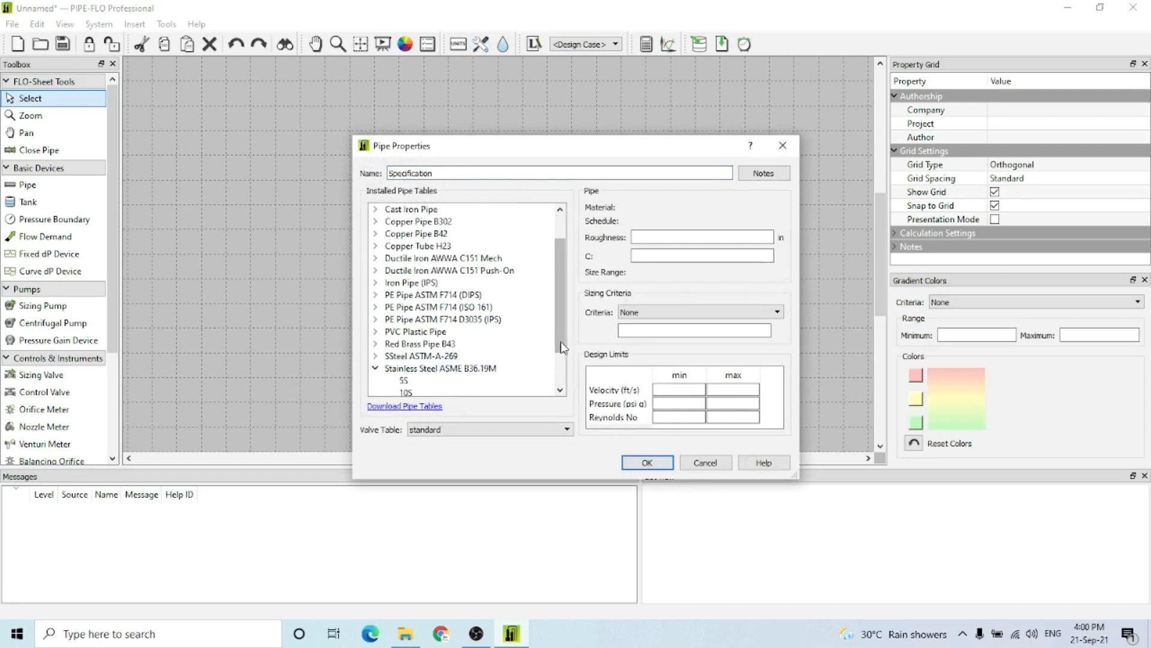
{"action": "scroll", "scroll_direction": "down", "scroll_amount": 3}
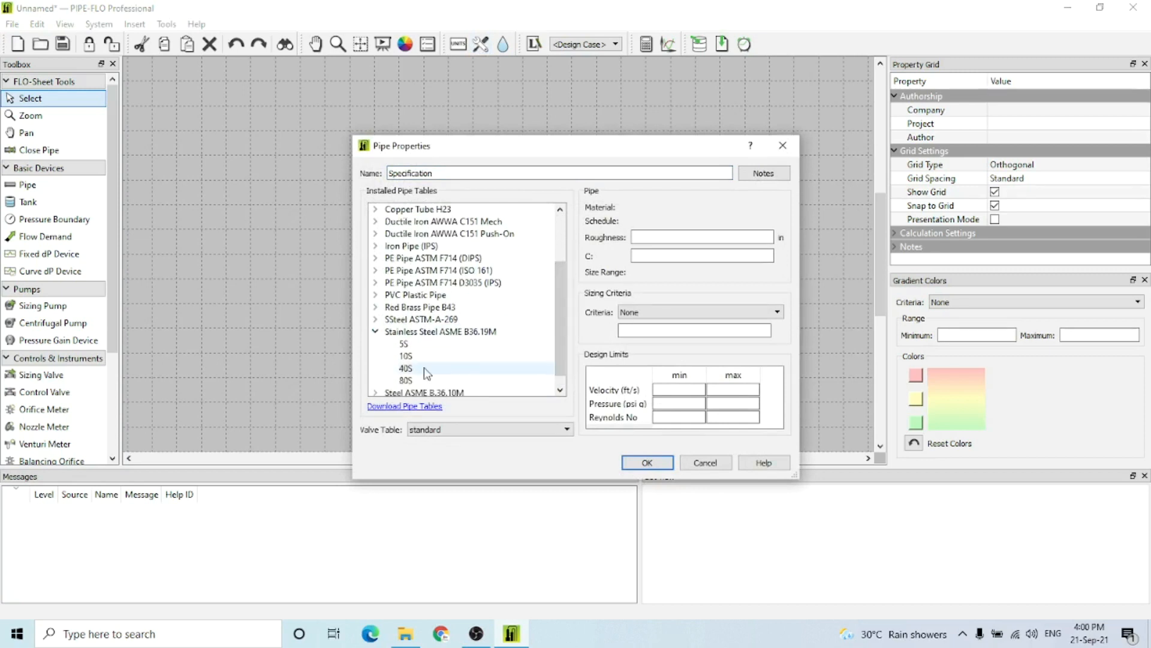
{"action": "left_click", "coordinate": [400, 368]}
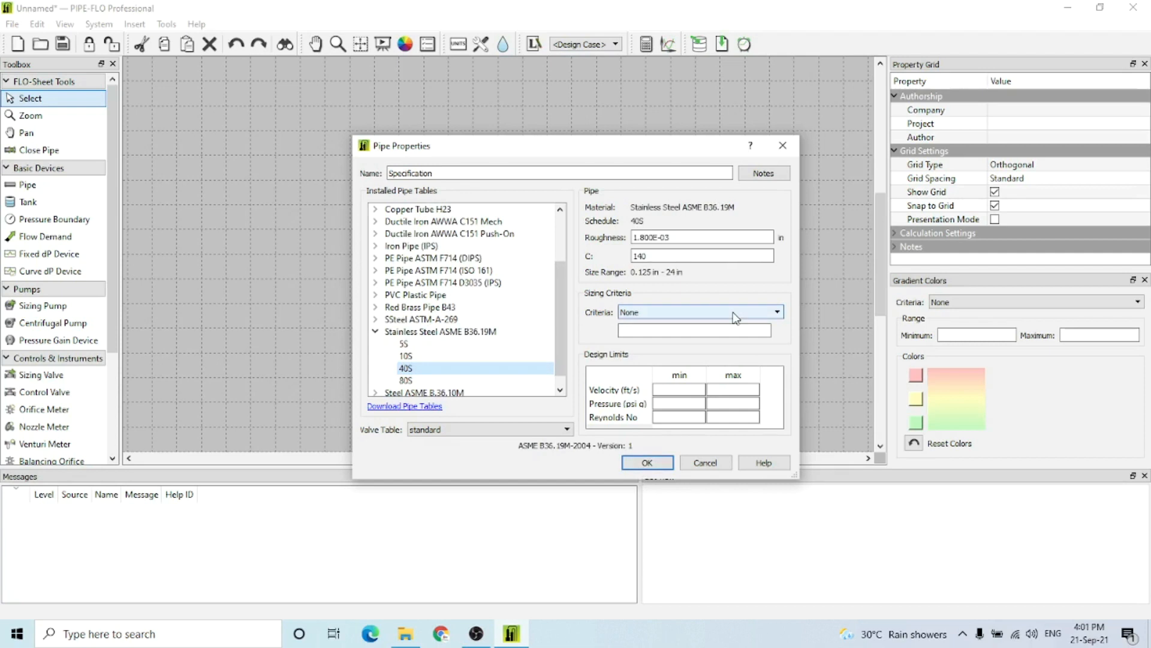
{"action": "left_click", "coordinate": [776, 311]}
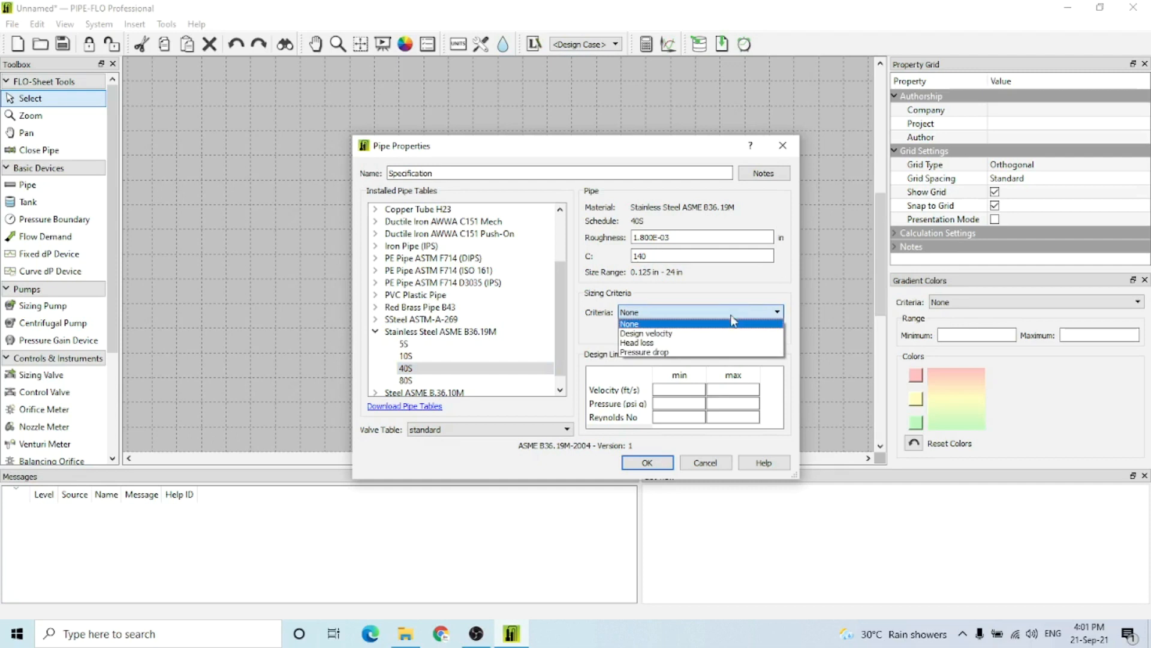
{"action": "mouse_move", "coordinate": [679, 354]}
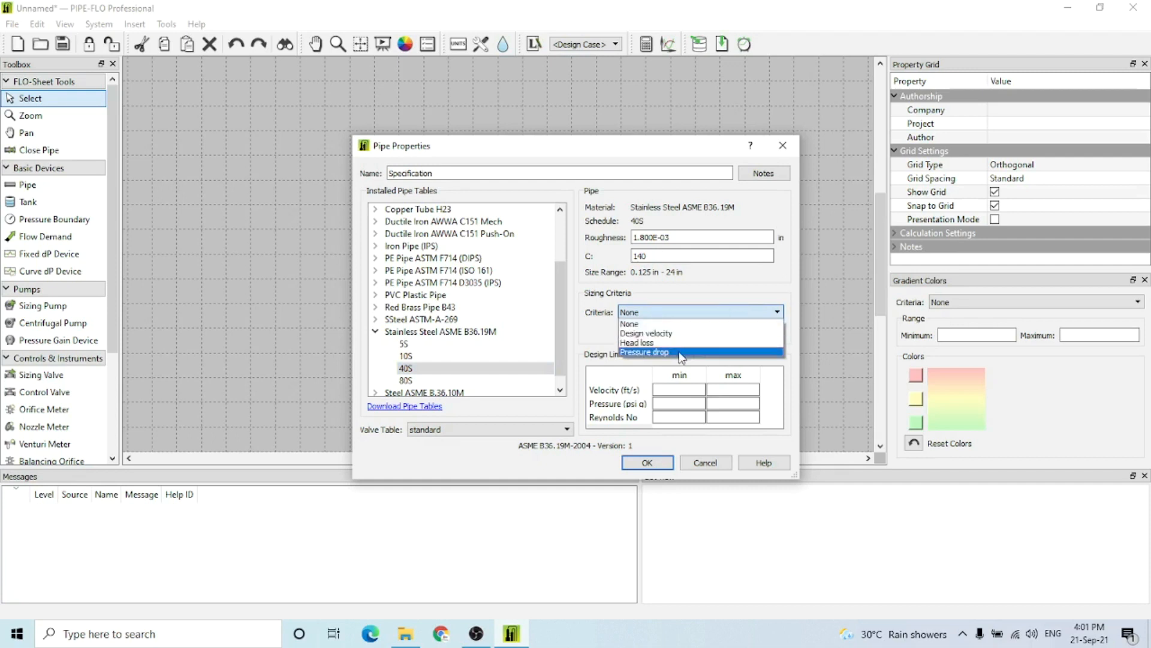
{"action": "left_click", "coordinate": [644, 352]}
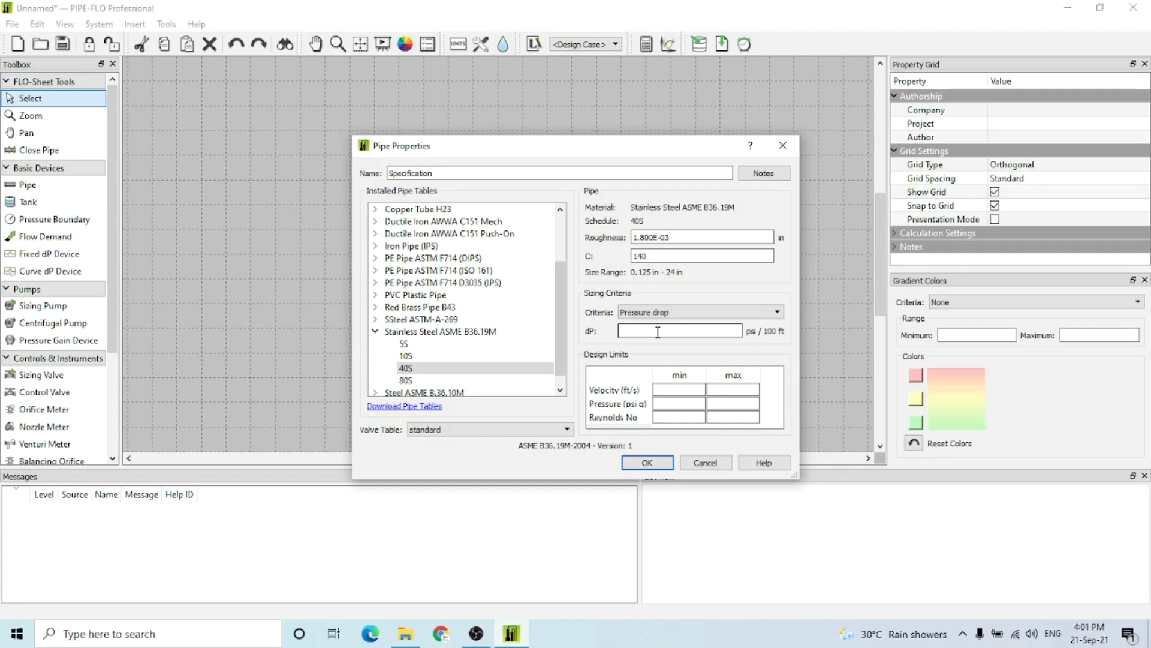
{"action": "type", "text": "1"}
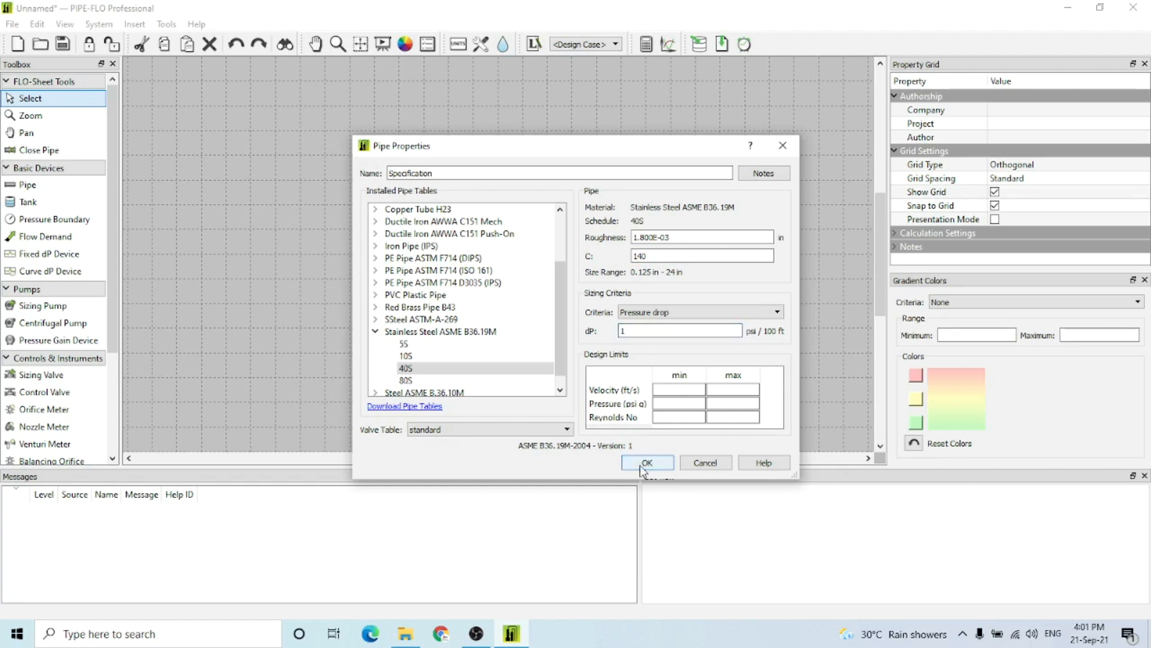
{"action": "left_click", "coordinate": [647, 463]}
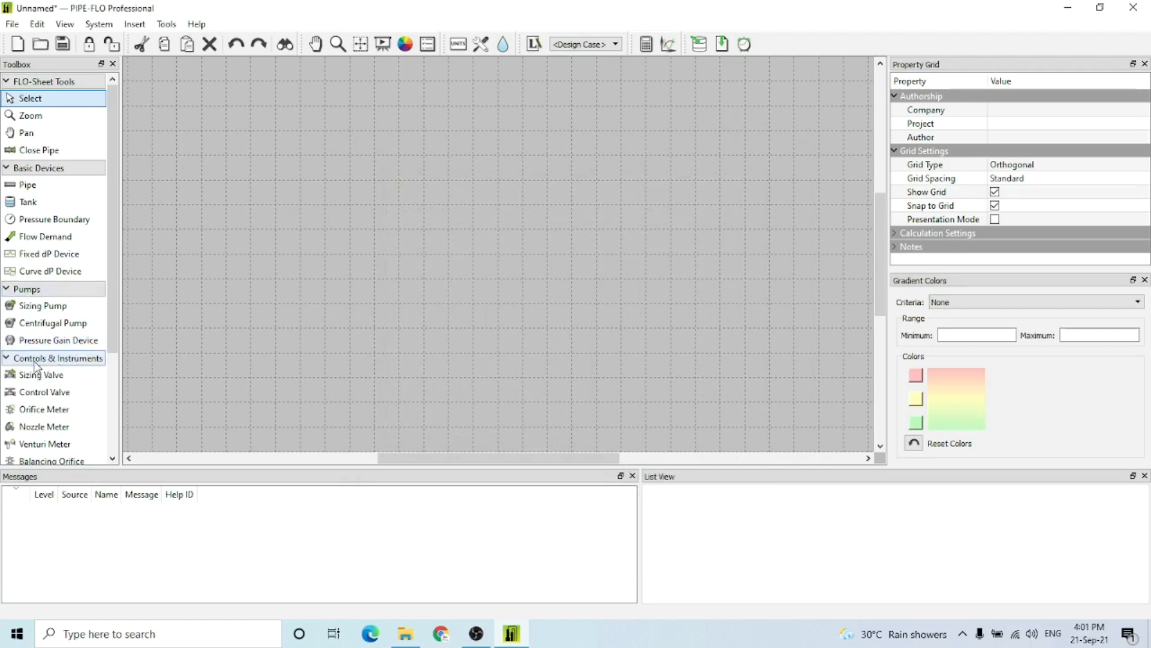
Place Sizing Valve 1, with Pressure Boundary 1 to its left and Flow Demand 1 to its right
{"action": "left_click", "coordinate": [39, 375]}
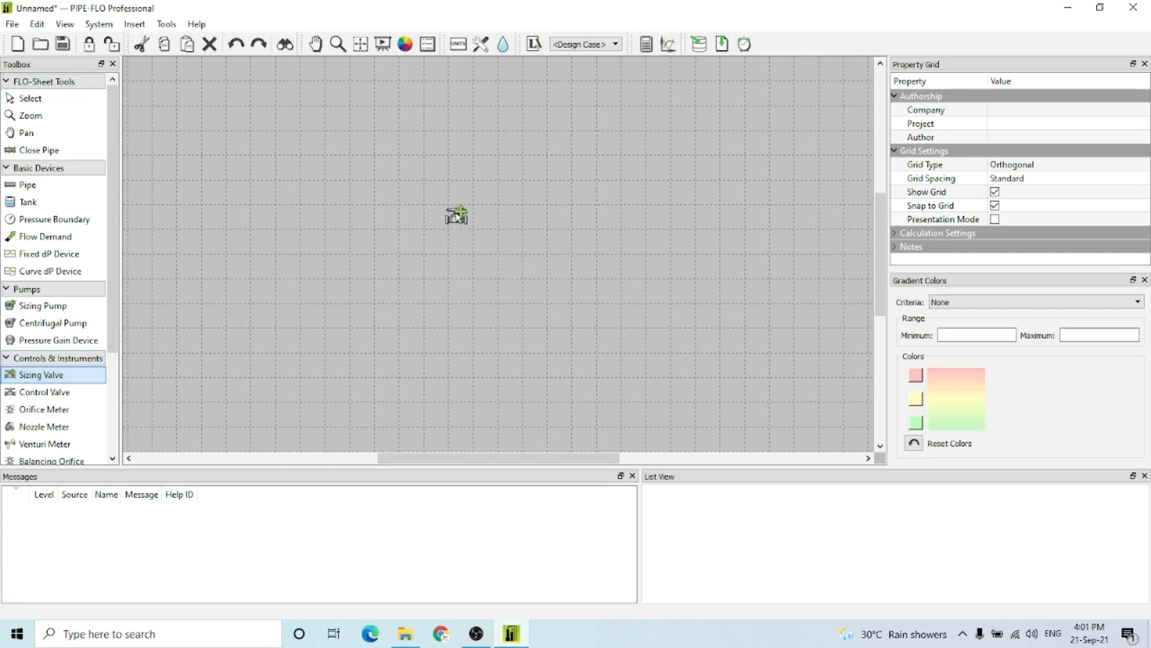
{"action": "left_click", "coordinate": [448, 227]}
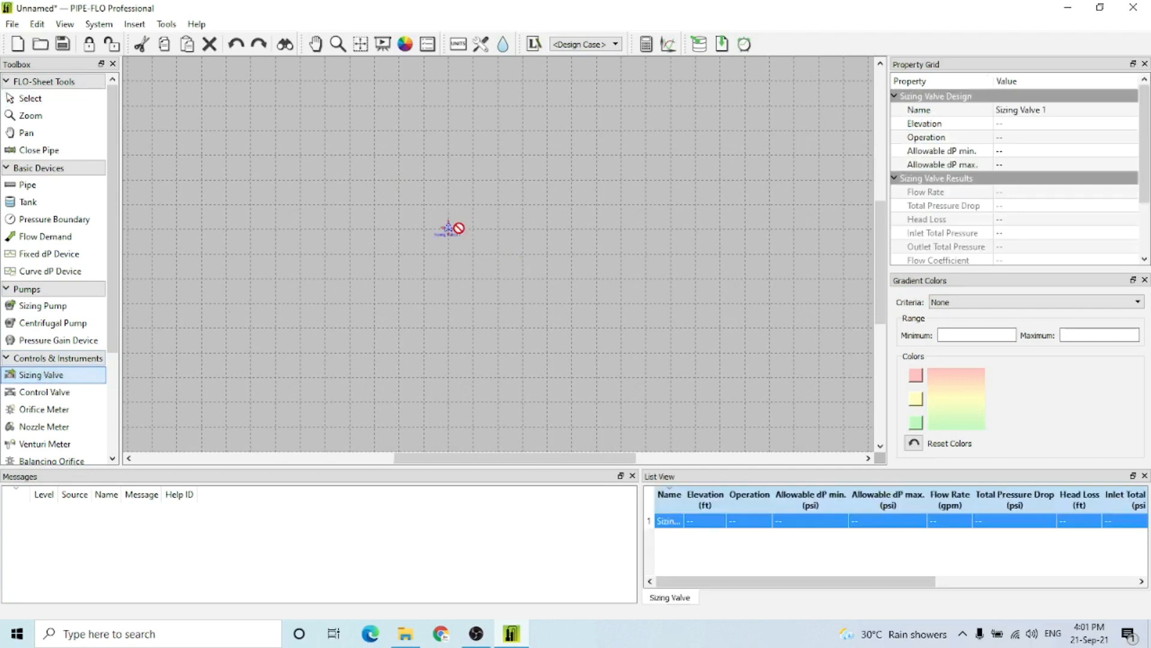
{"action": "left_click", "coordinate": [446, 228]}
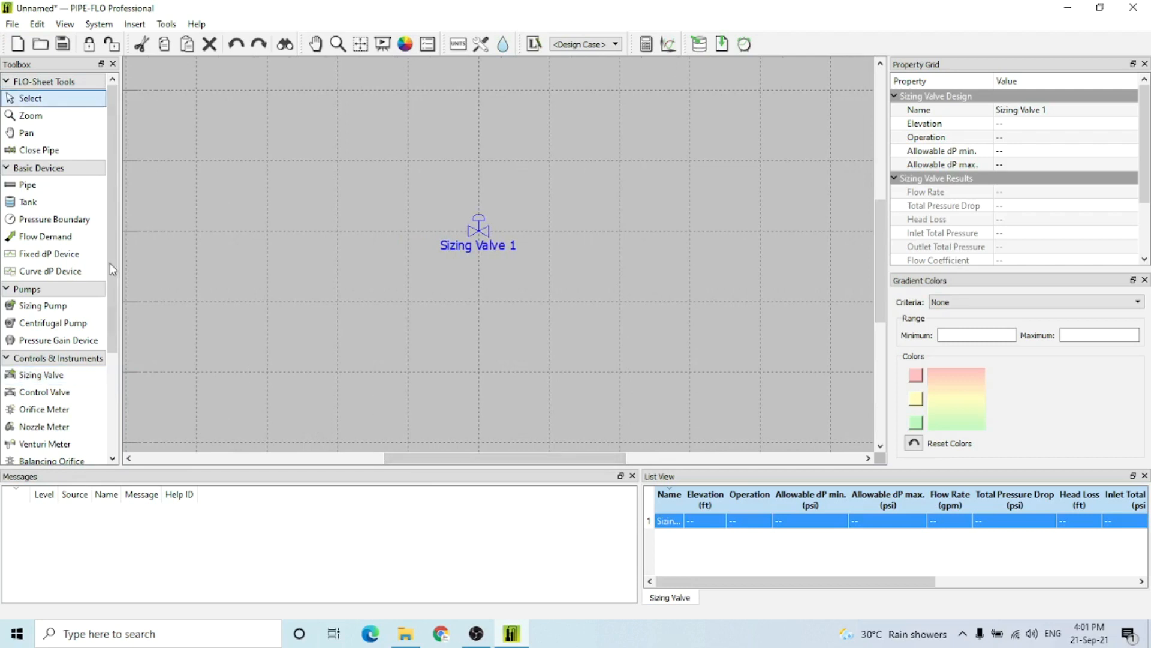
{"action": "mouse_move", "coordinate": [51, 219]}
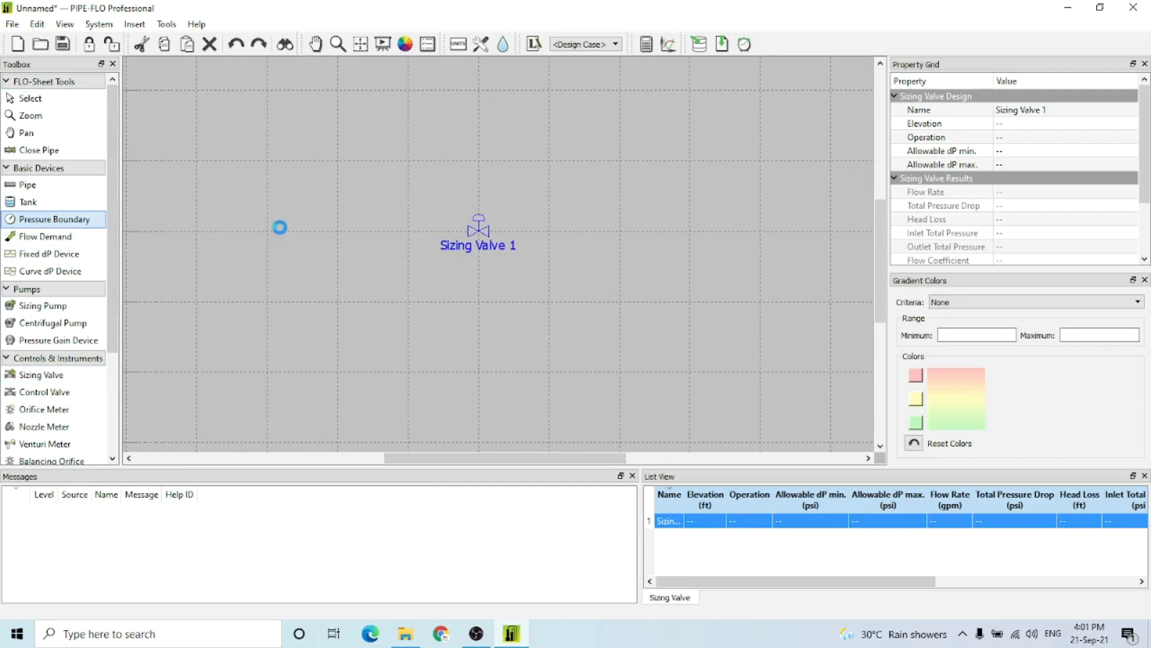
{"action": "left_click", "coordinate": [279, 227]}
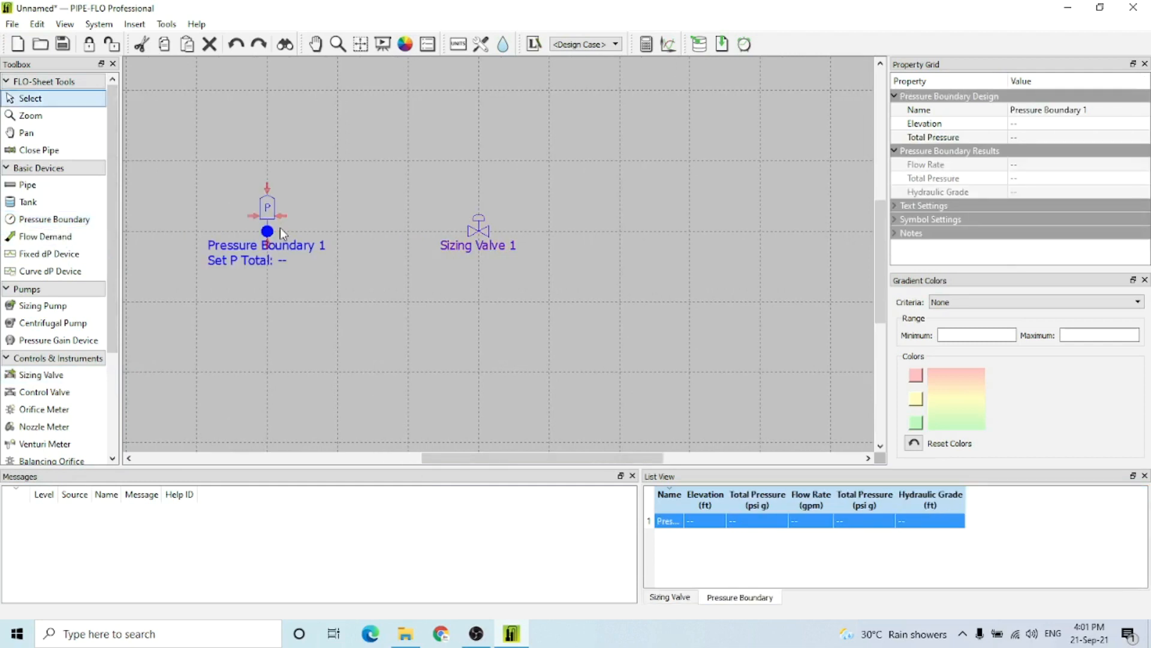
{"action": "mouse_move", "coordinate": [45, 236]}
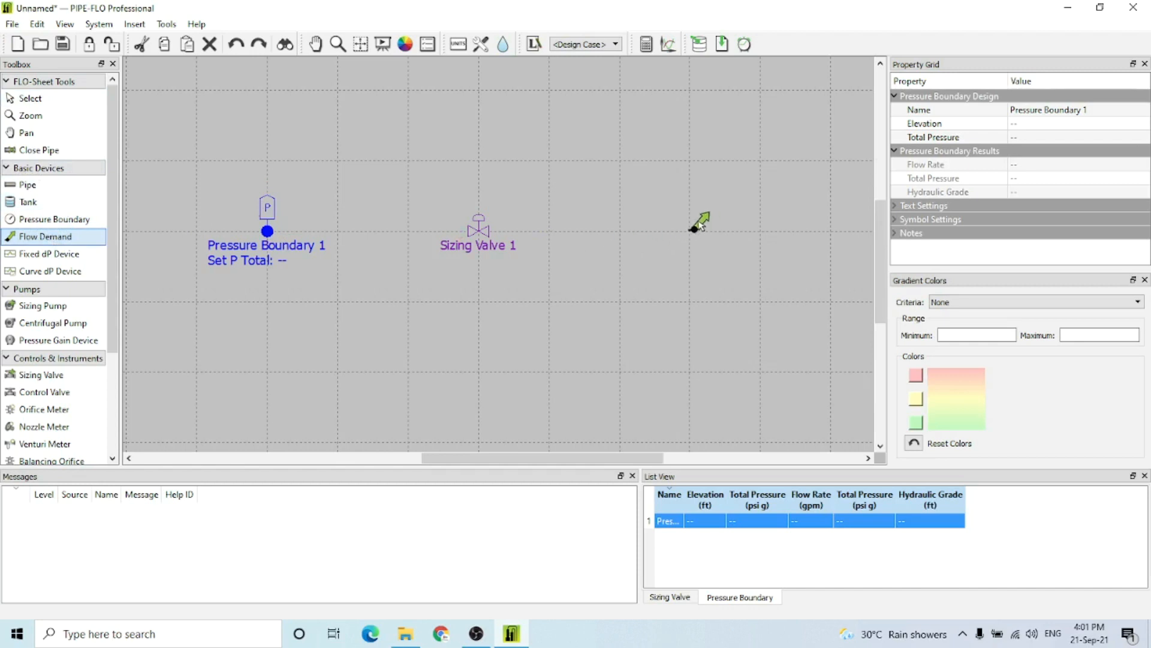
{"action": "left_click", "coordinate": [690, 231]}
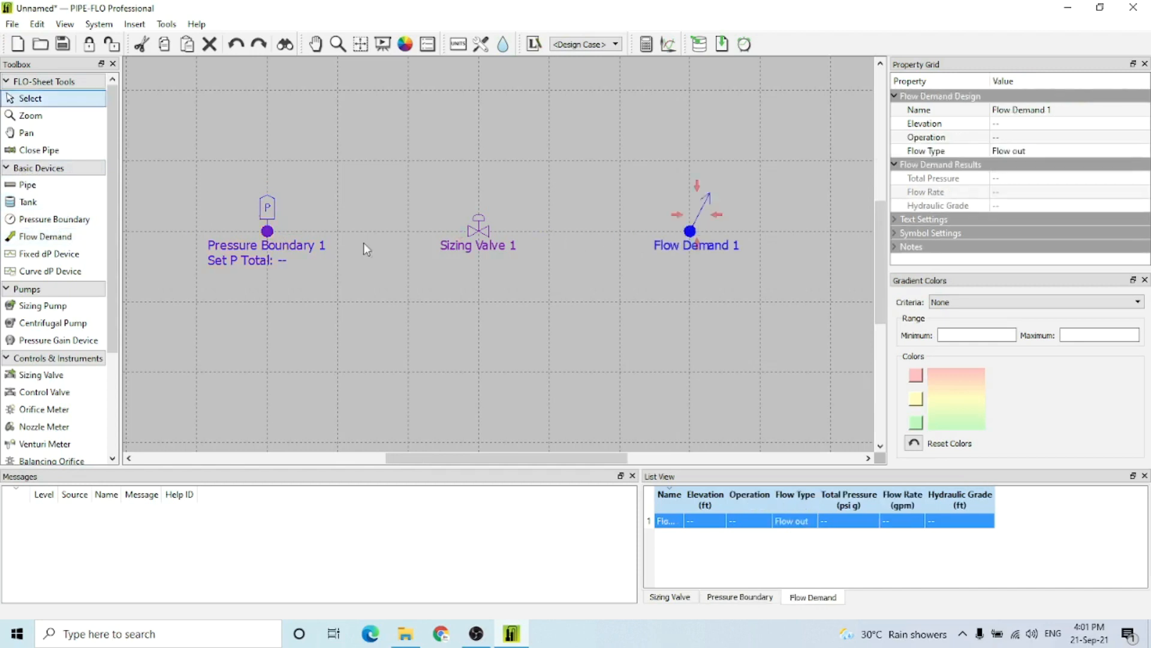
{"action": "left_click", "coordinate": [27, 184]}
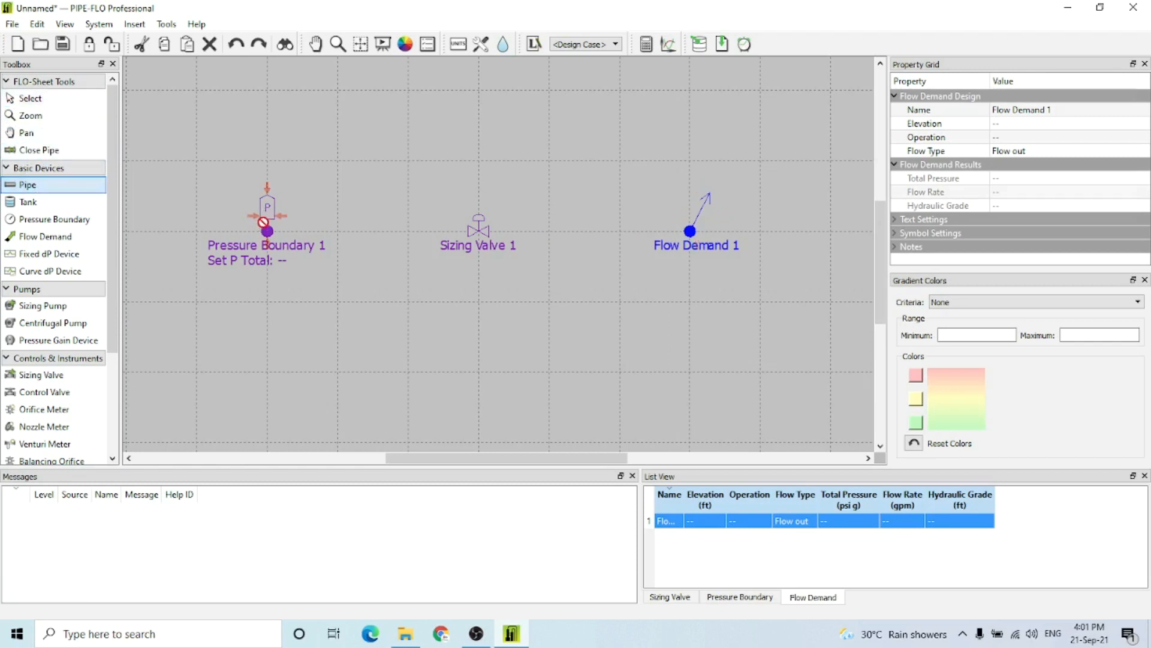
Draw Pipe 1 from Pressure Boundary 1 to Sizing Valve 1
{"action": "left_click_drag", "start_coordinate": [266, 229], "coordinate": [478, 230]}
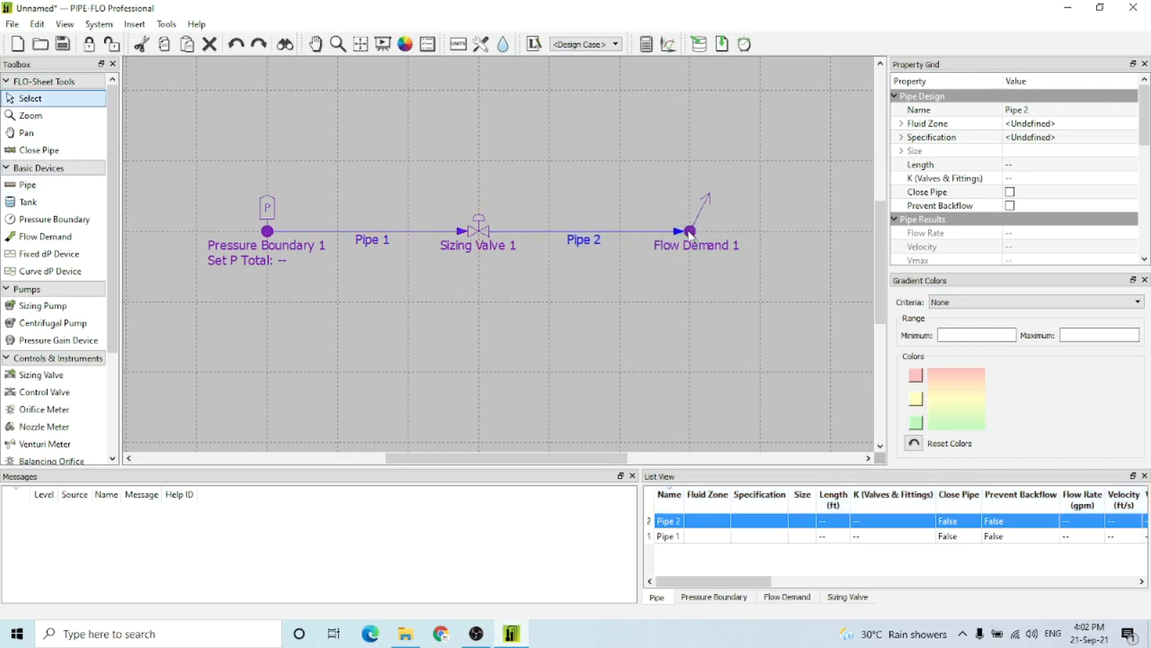
{"action": "mouse_move", "coordinate": [300, 225]}
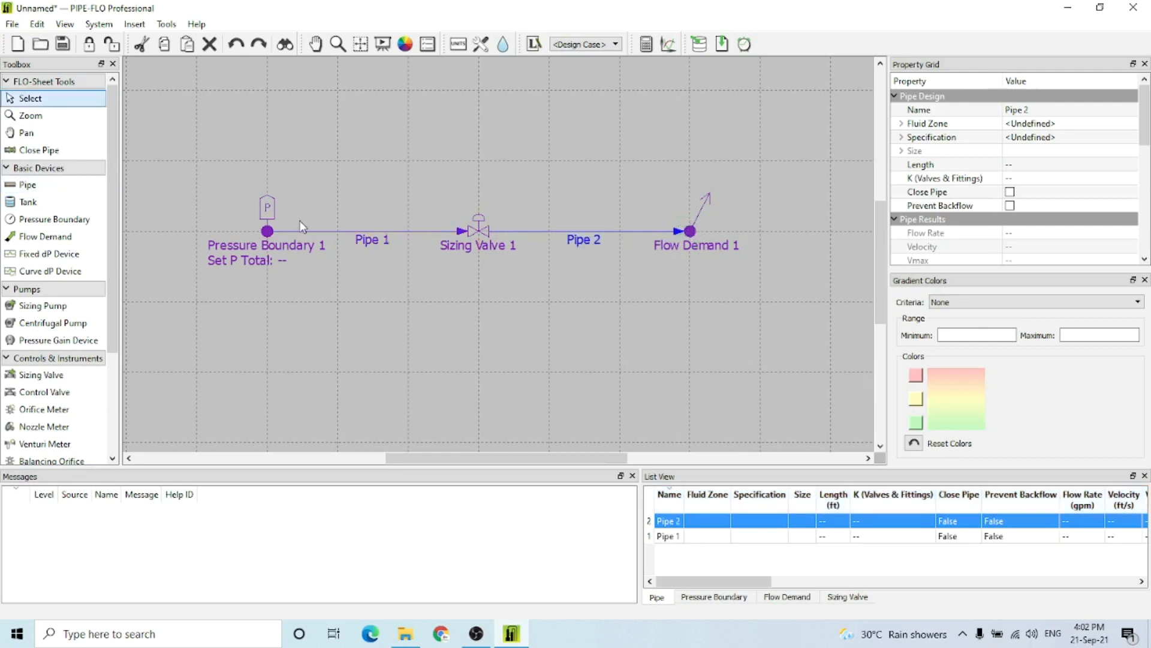
{"action": "left_click", "coordinate": [267, 208]}
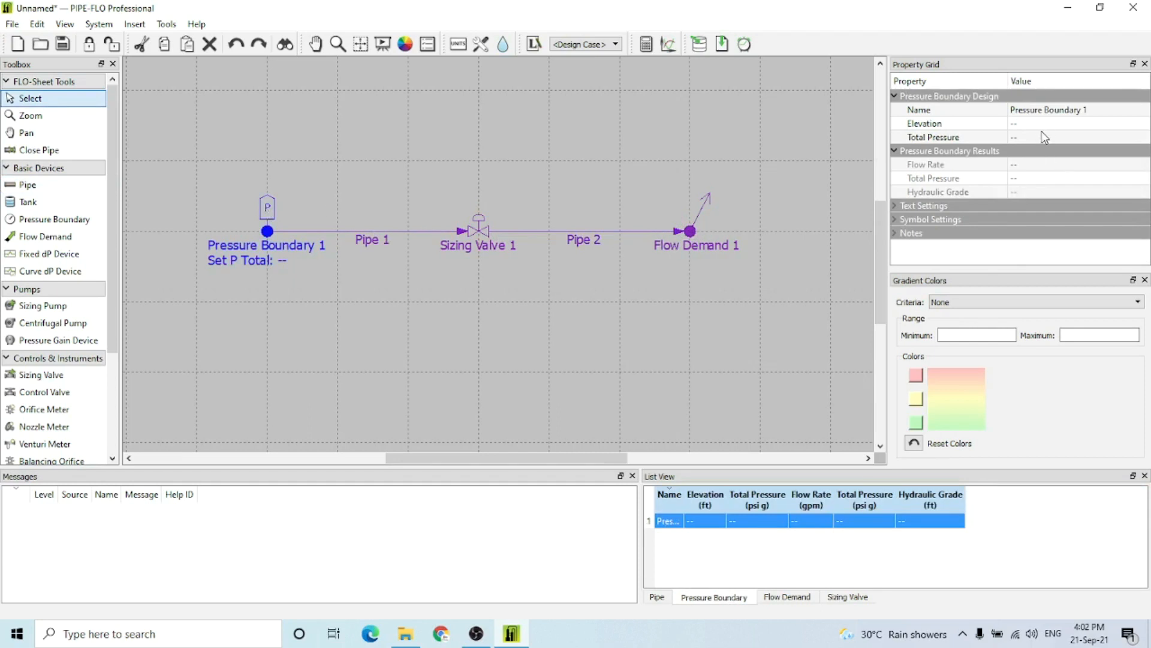
Set Pressure Boundary 1 to 0 ft elevation and 5 psi g total pressure
{"action": "left_click", "coordinate": [1052, 123]}
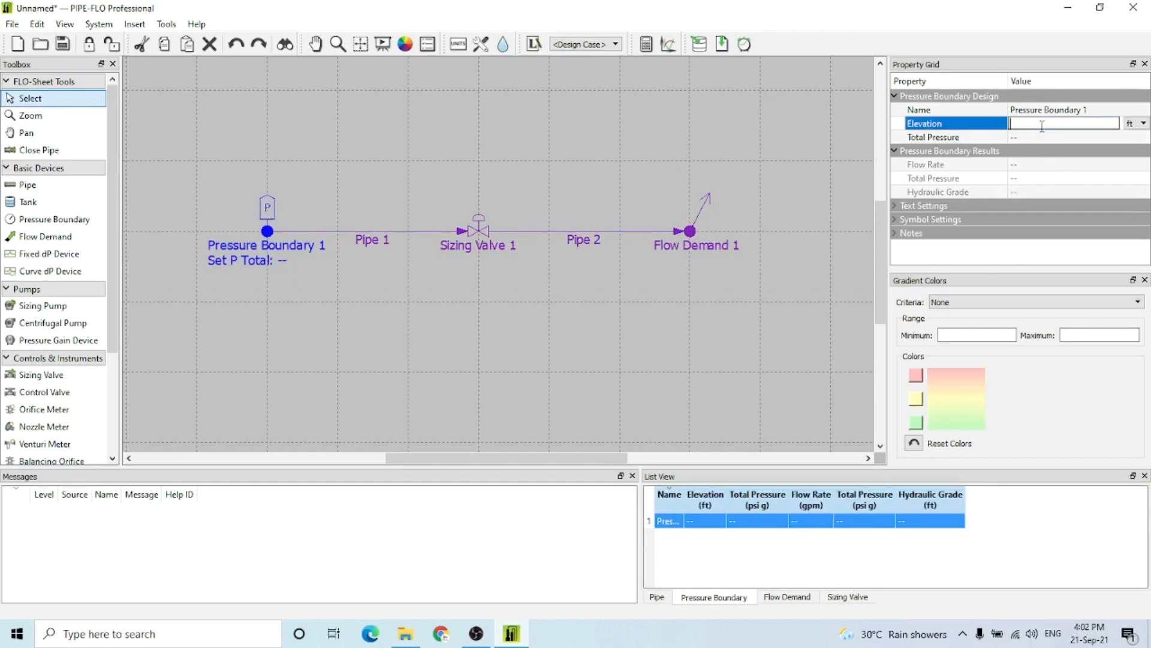
{"action": "type", "text": "0 ft"}
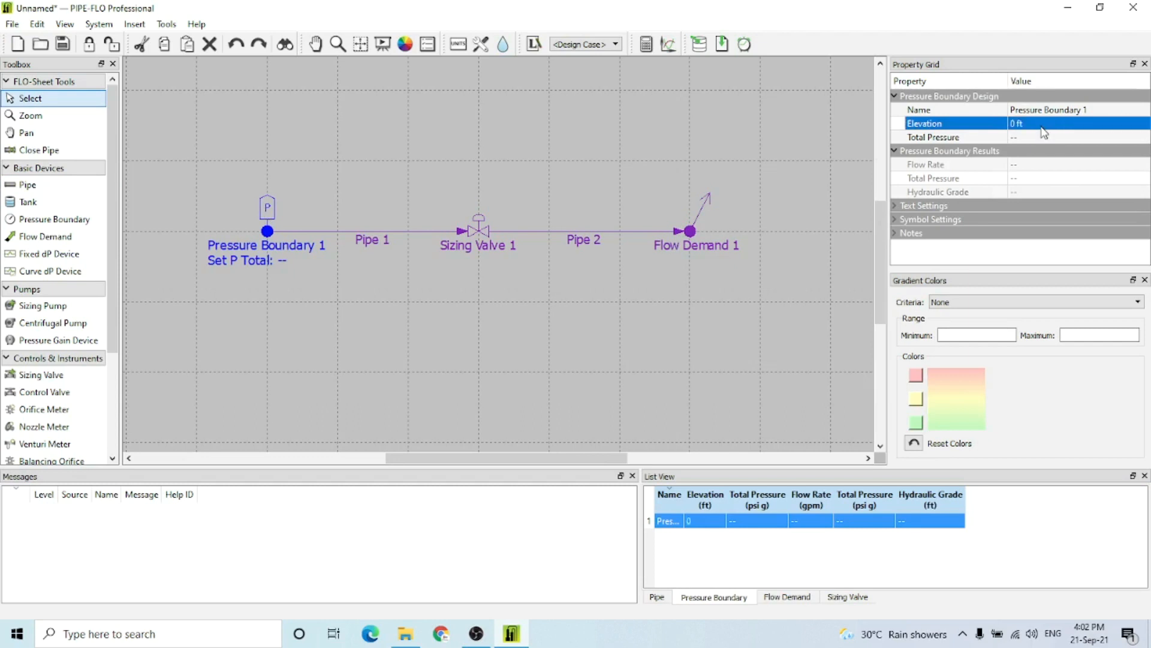
{"action": "mouse_move", "coordinate": [745, 243]}
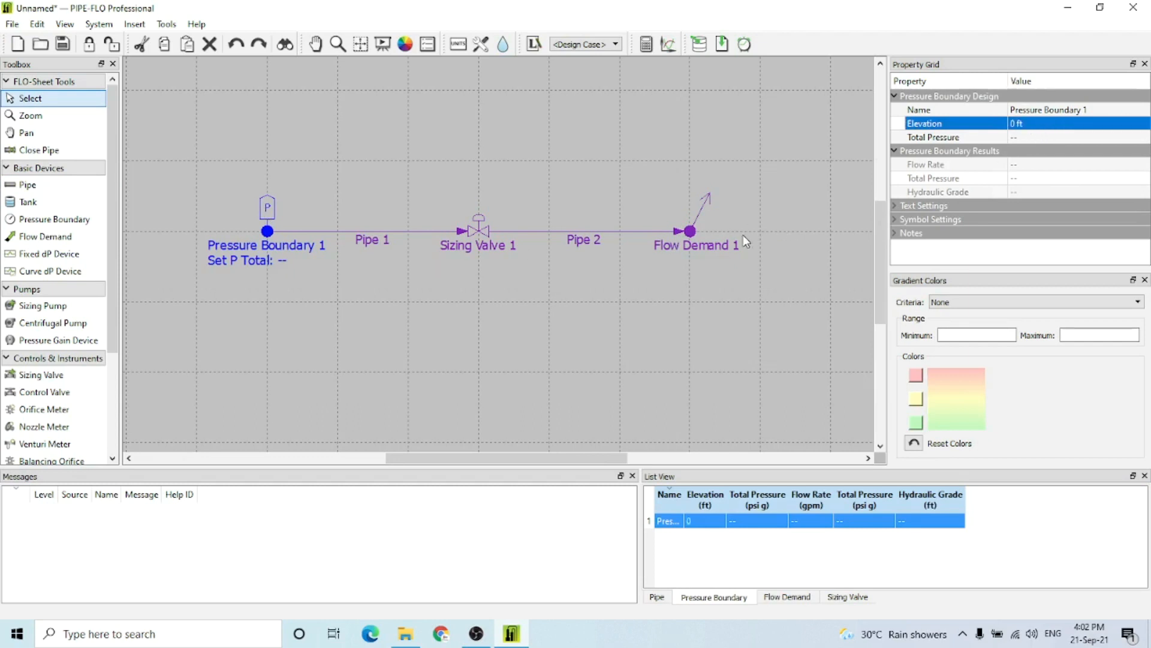
{"action": "left_click", "coordinate": [934, 137]}
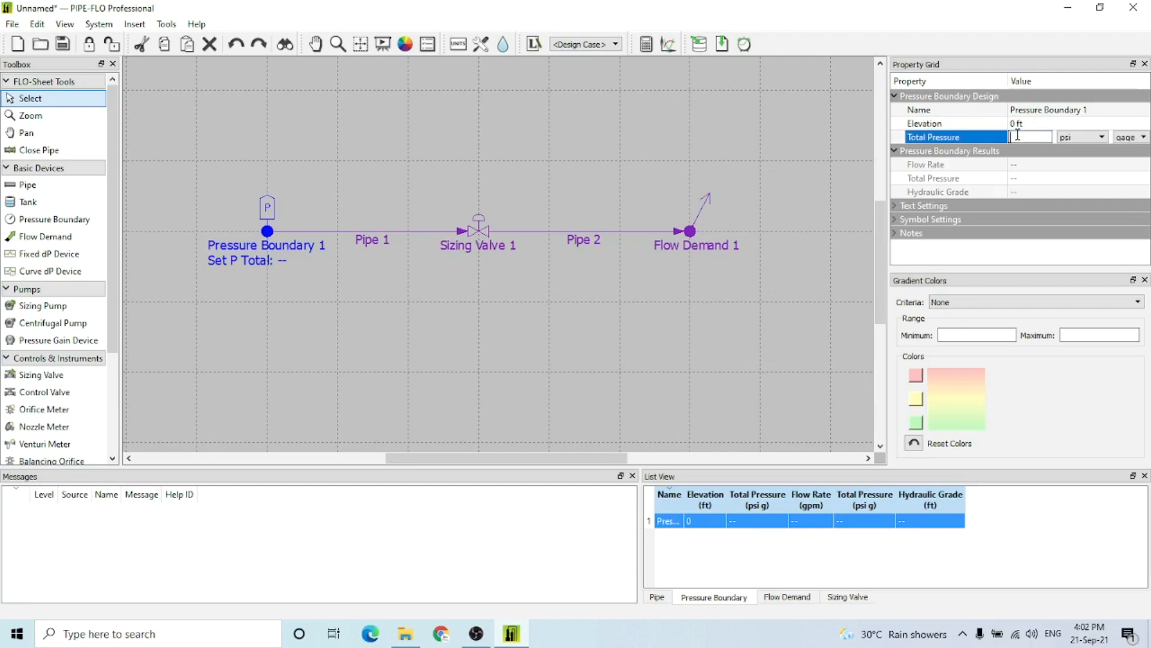
{"action": "type", "text": "5 psi g"}
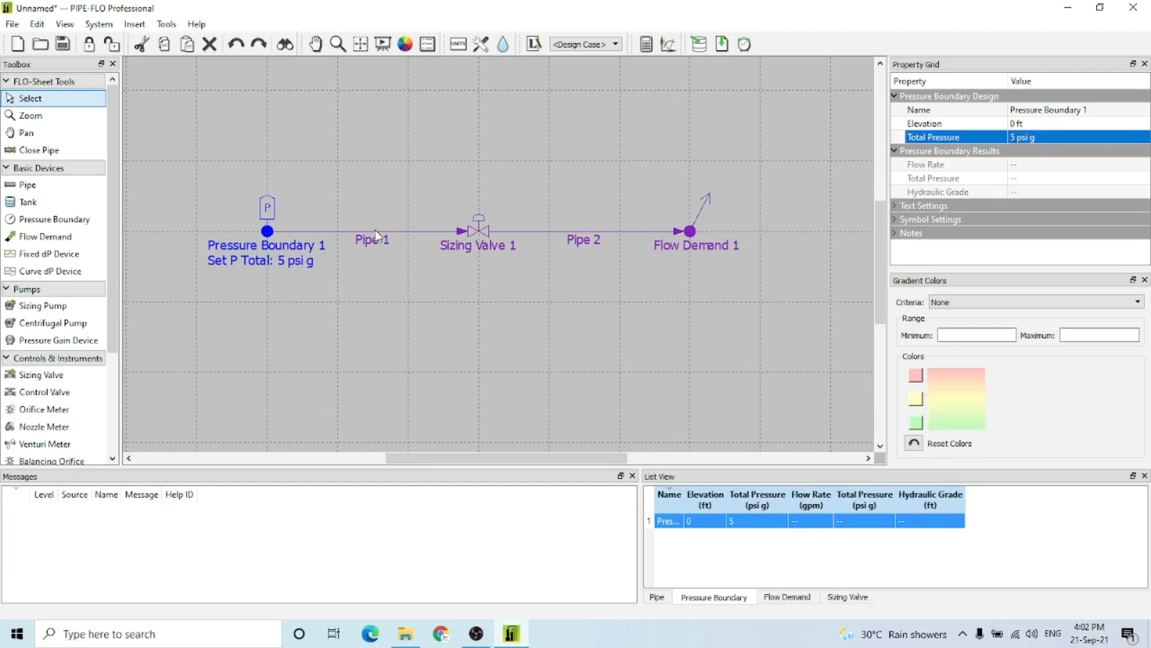
{"action": "left_click", "coordinate": [371, 232]}
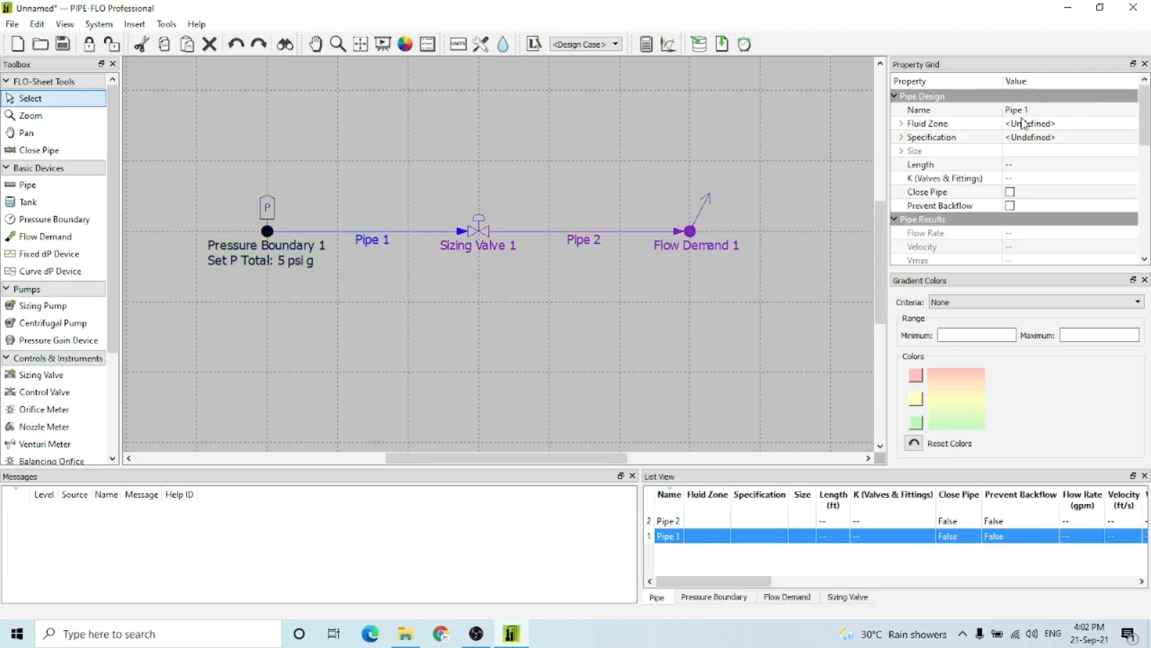
Assign Pipe 1 the water fluid zone and stainless steel specification, checking sizes at 10 gpm
{"action": "left_click", "coordinate": [1138, 124]}
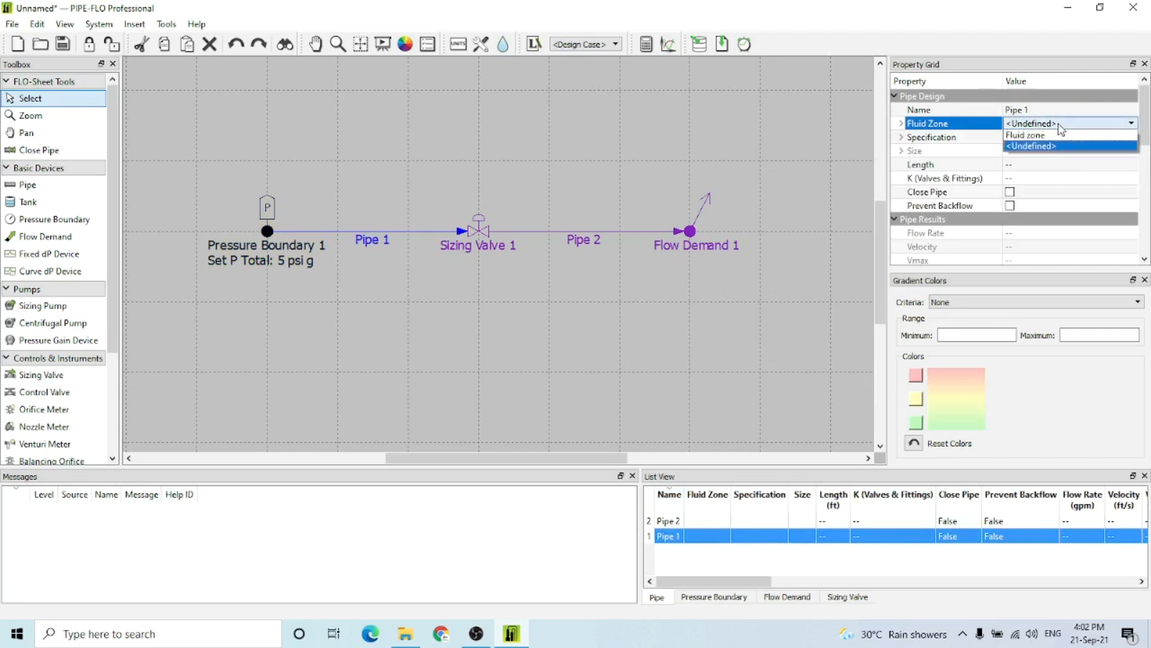
{"action": "left_click", "coordinate": [1026, 135]}
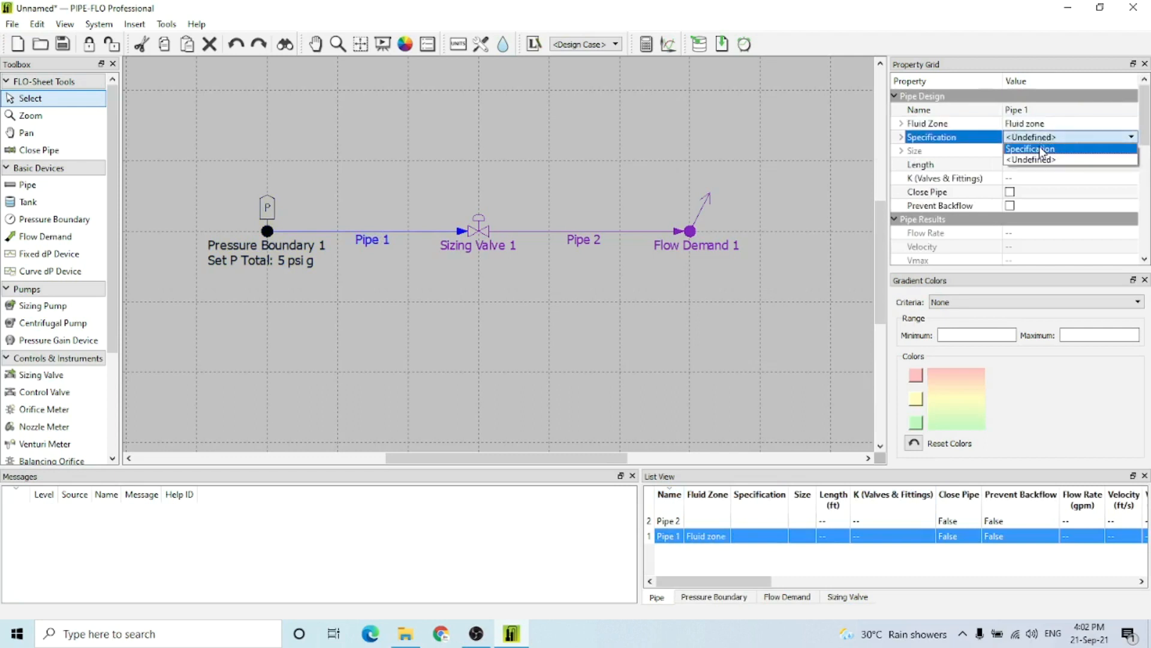
{"action": "left_click", "coordinate": [1037, 148]}
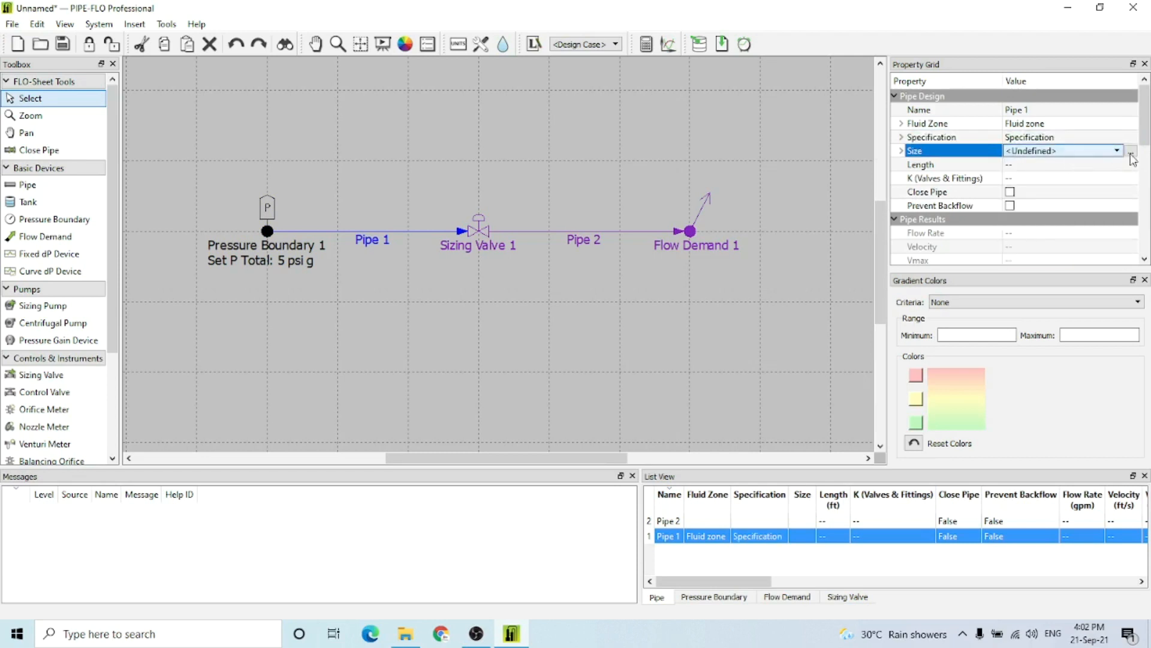
{"action": "left_click", "coordinate": [1132, 150]}
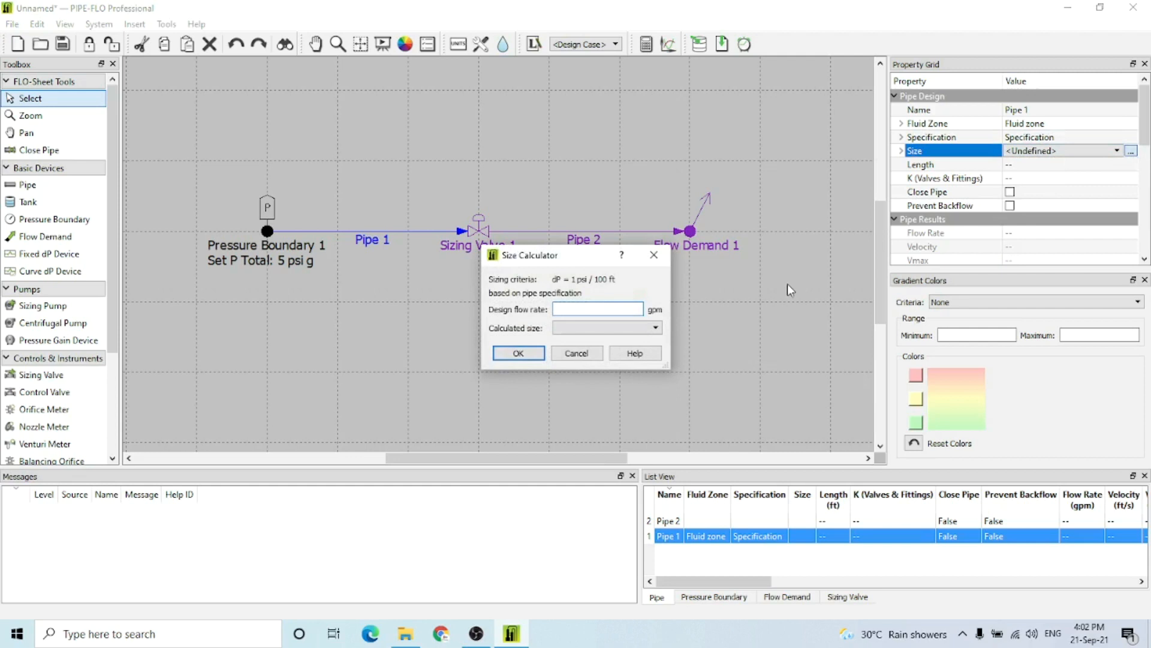
{"action": "mouse_move", "coordinate": [572, 295]}
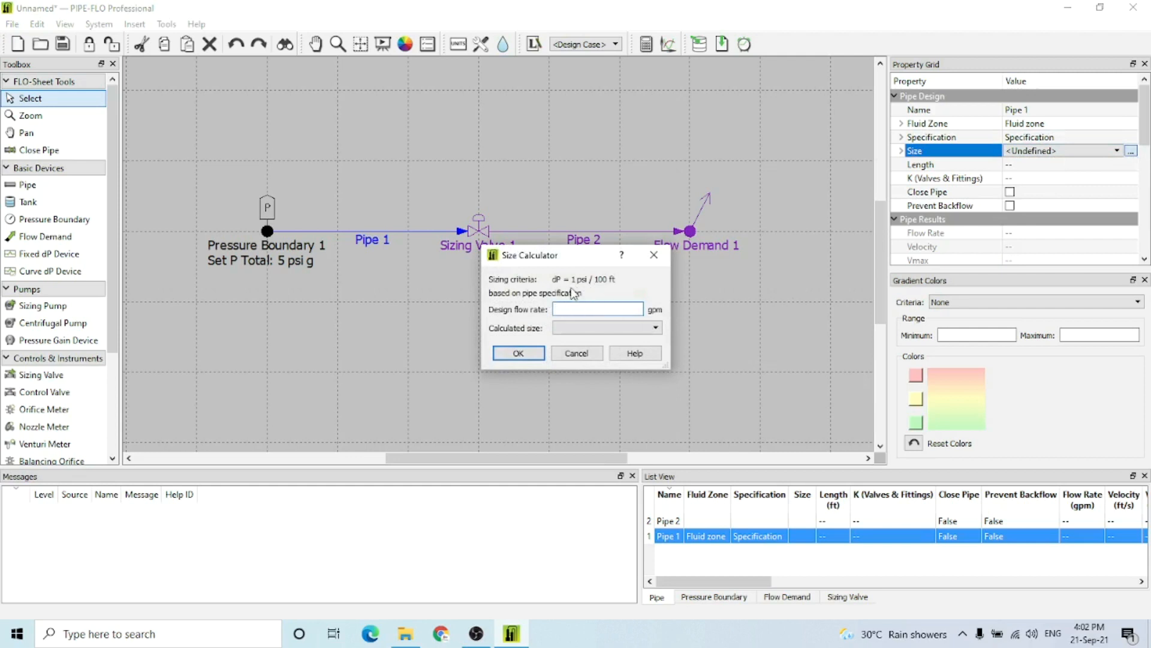
{"action": "mouse_move", "coordinate": [584, 295]}
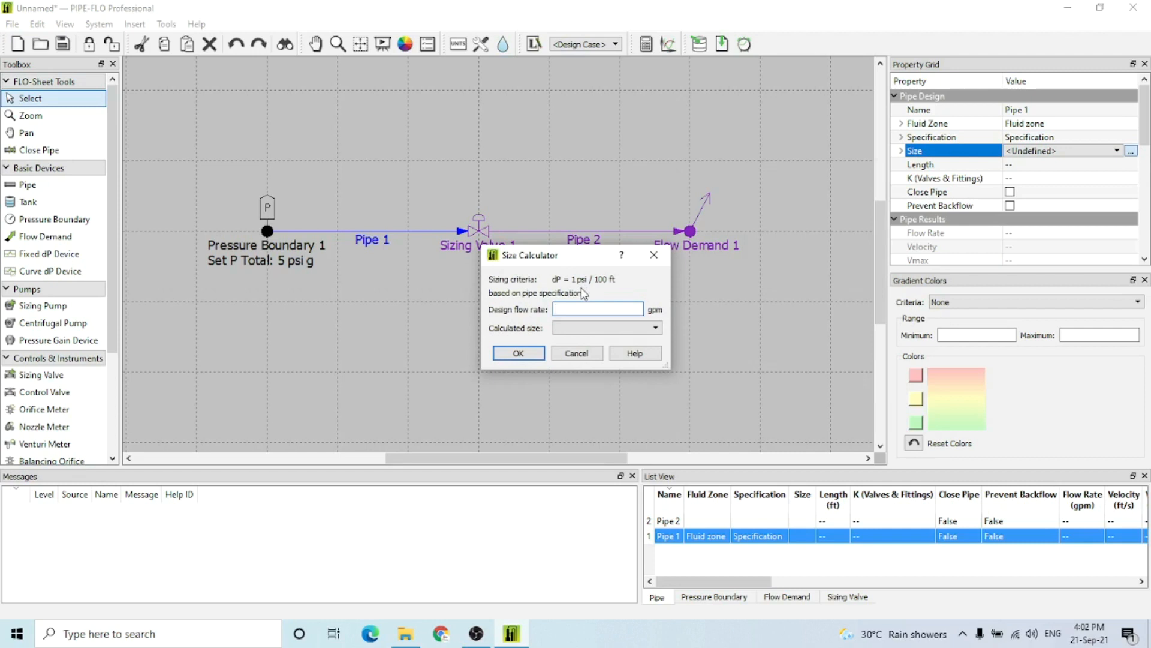
{"action": "type", "text": "10"}
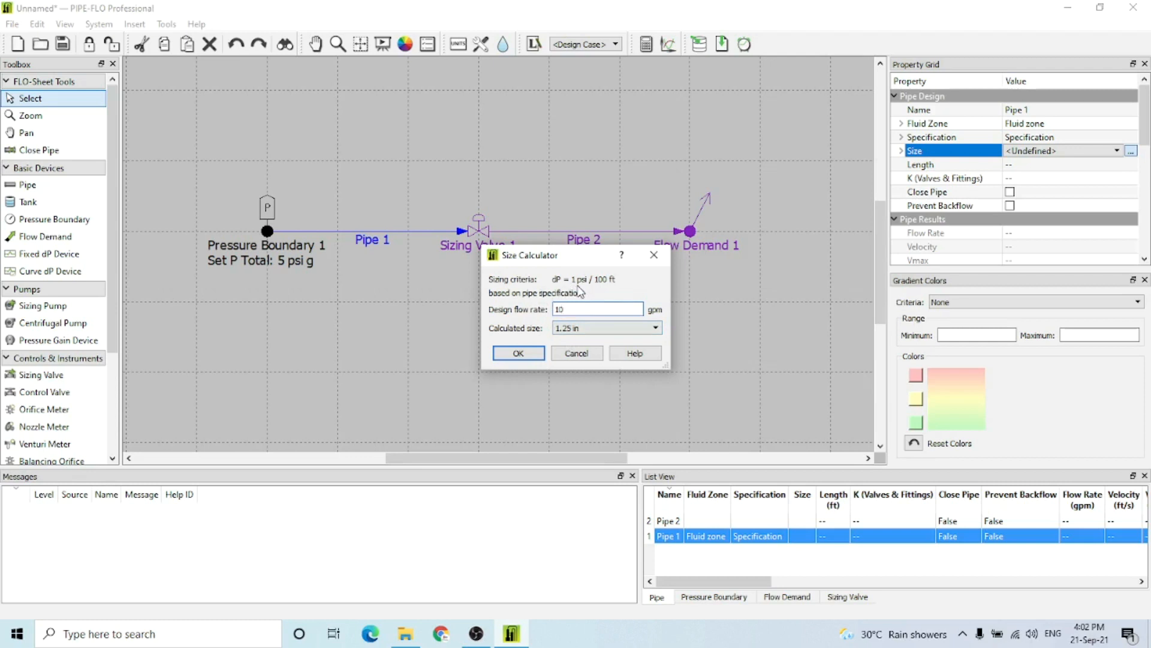
{"action": "left_click", "coordinate": [577, 353]}
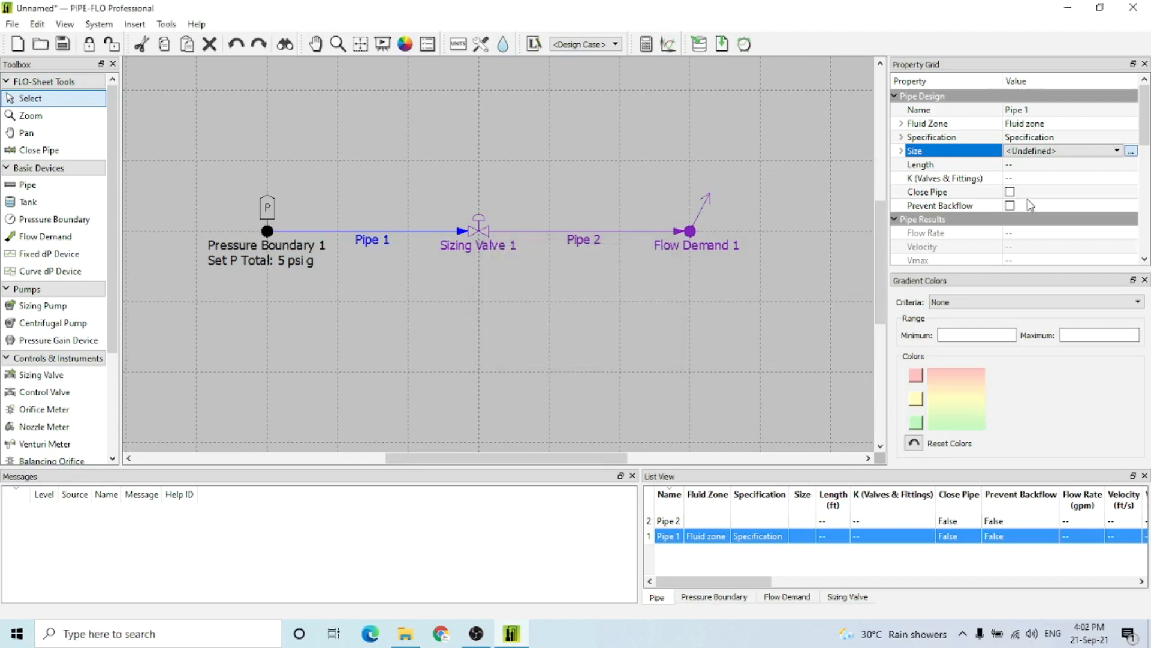
Make Pipe 1 a 2 in pipe, 10 ft long
{"action": "left_click", "coordinate": [1116, 150]}
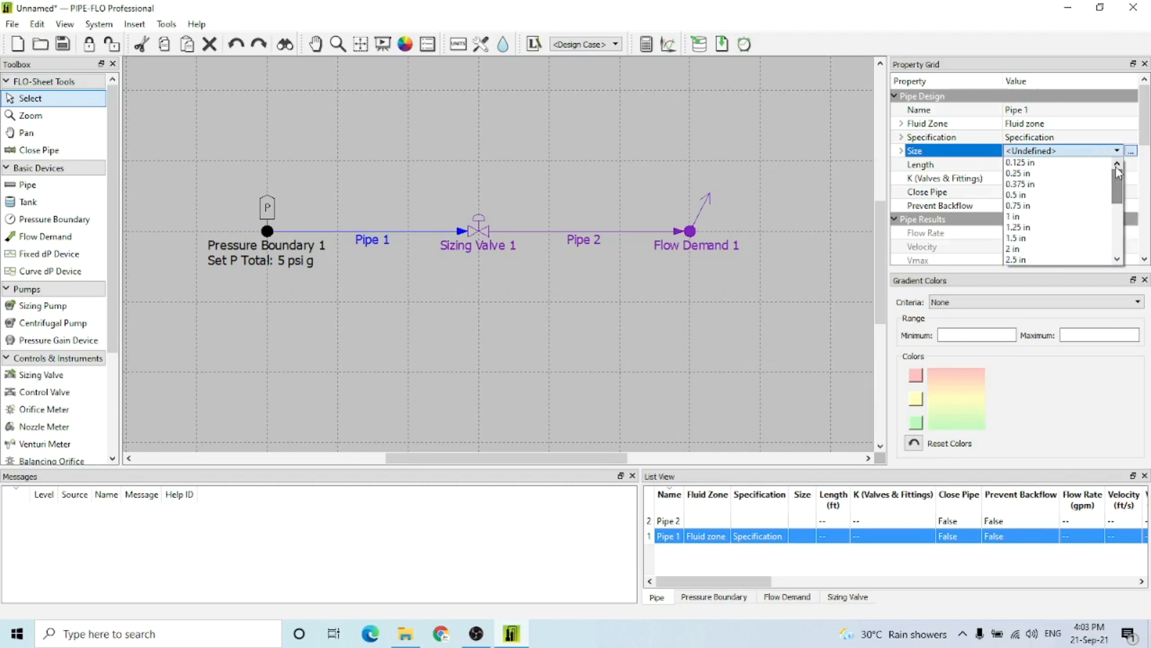
{"action": "mouse_move", "coordinate": [1033, 248]}
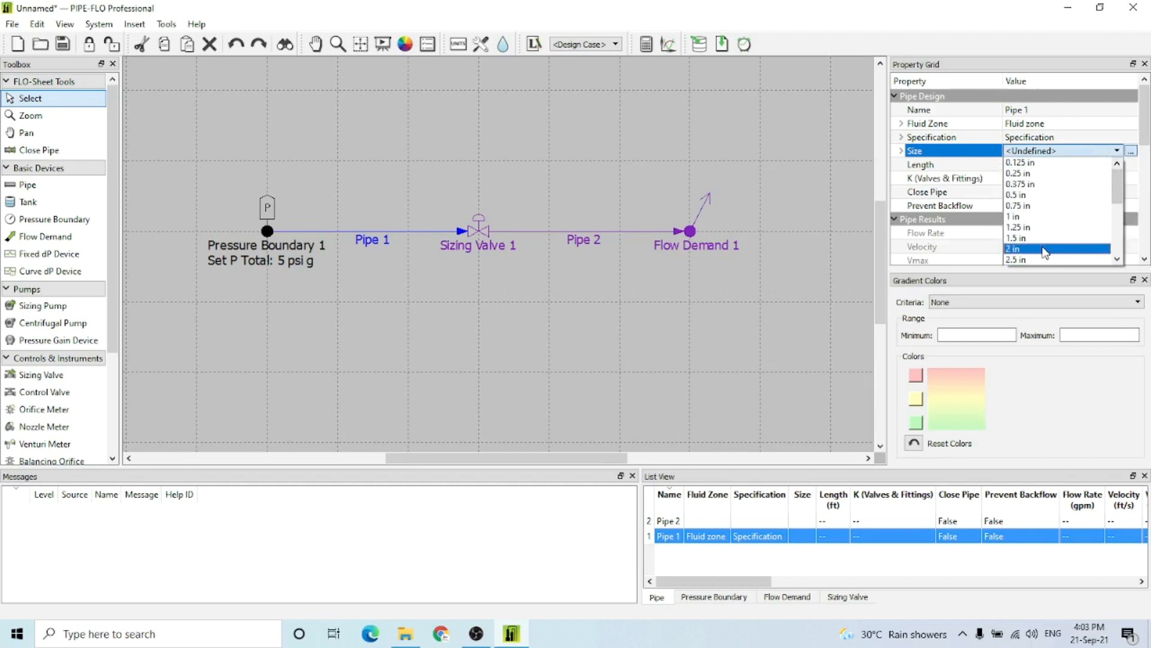
{"action": "left_click", "coordinate": [1015, 248]}
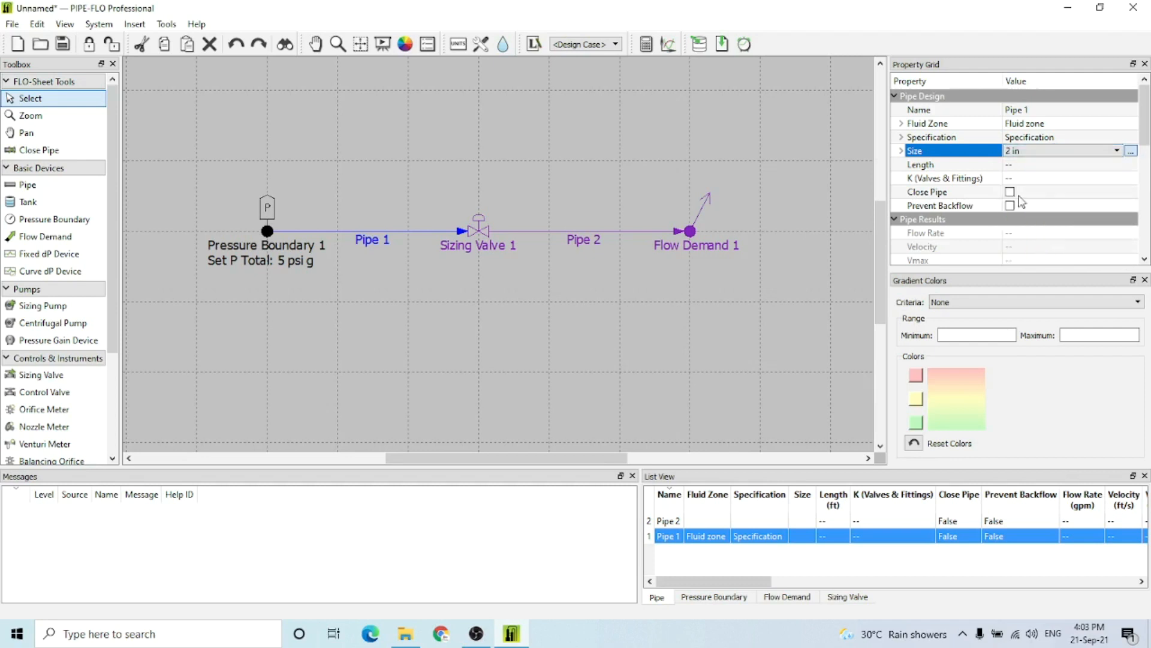
{"action": "left_click", "coordinate": [922, 164]}
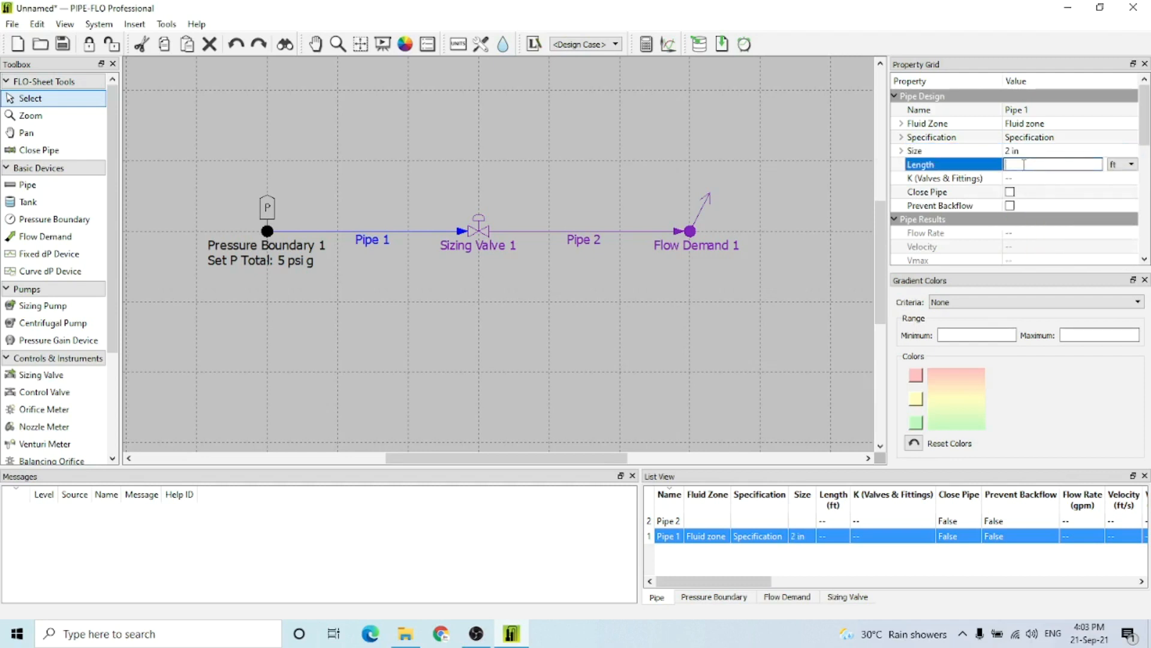
{"action": "type", "text": "10 ft"}
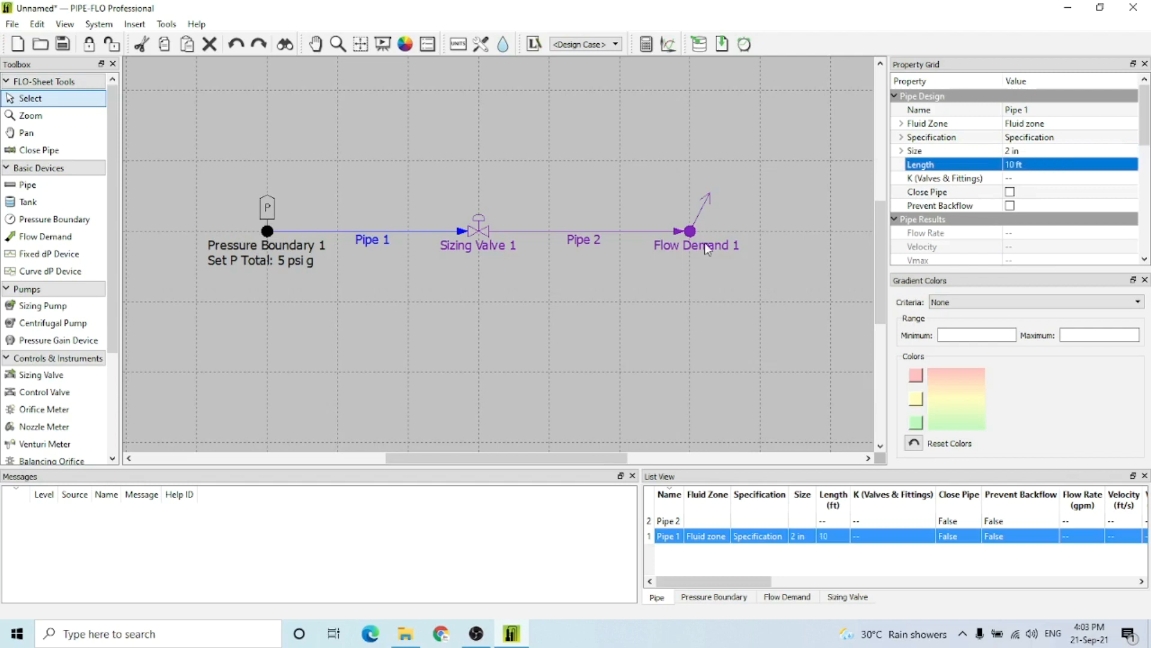
{"action": "left_click", "coordinate": [582, 234]}
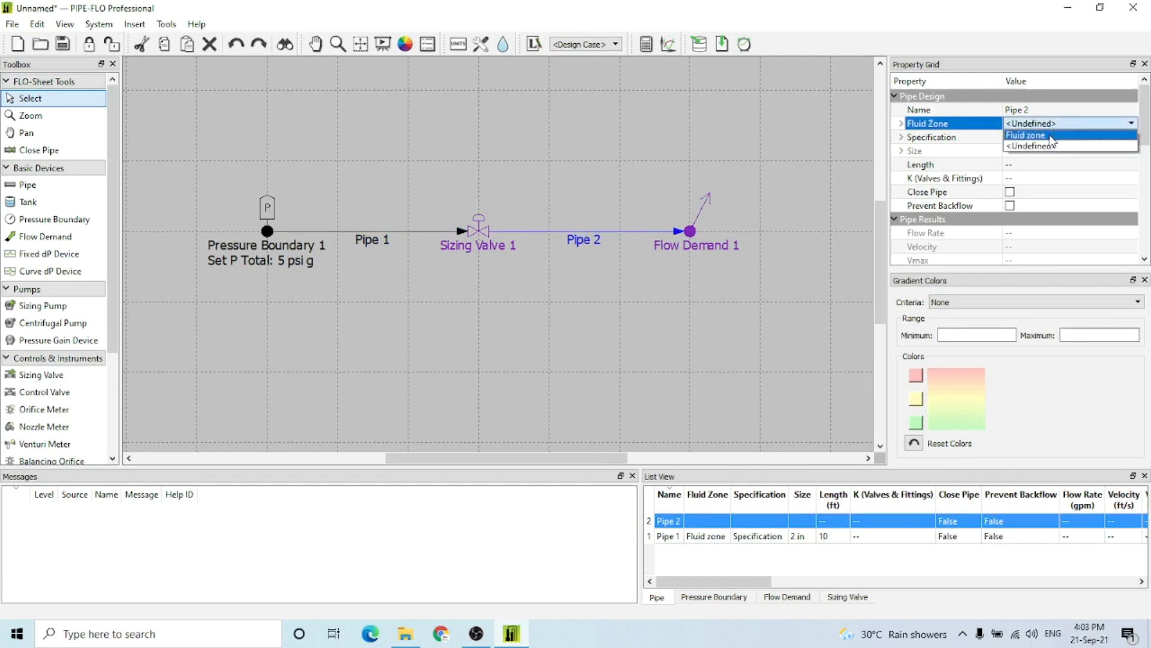
Assign Pipe 2 the fluid zone, a 2 in size and a 10 ft length
{"action": "left_click", "coordinate": [1025, 135]}
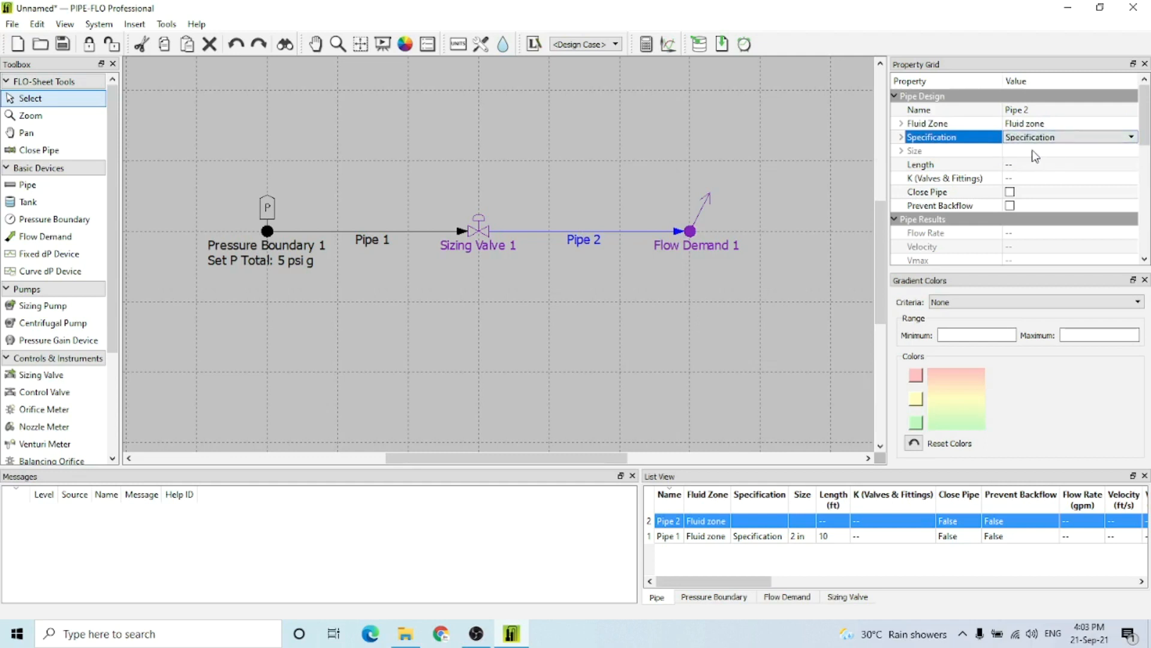
{"action": "left_click", "coordinate": [1130, 150]}
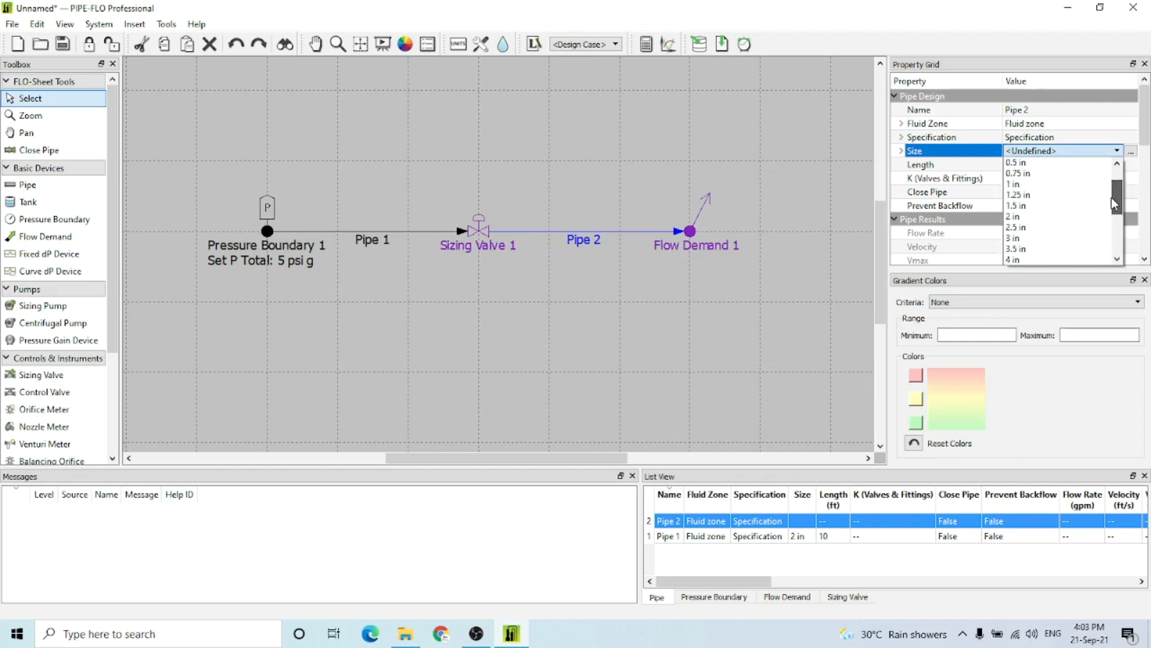
{"action": "left_click", "coordinate": [1013, 216]}
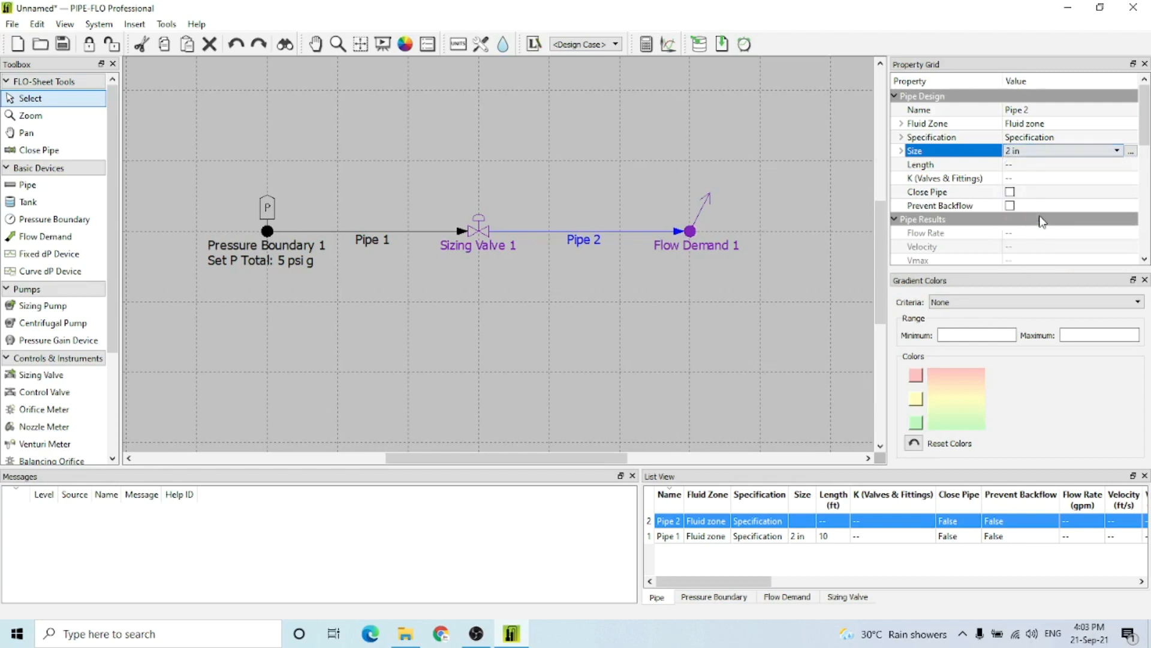
{"action": "left_click", "coordinate": [1058, 164]}
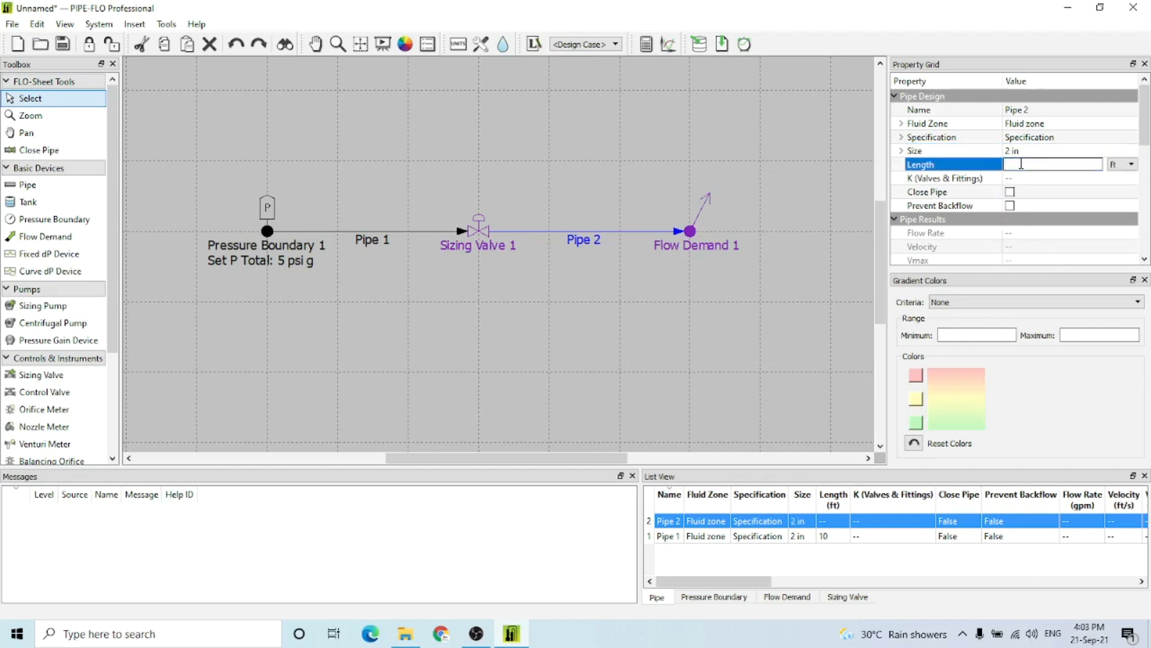
{"action": "type", "text": "10"}
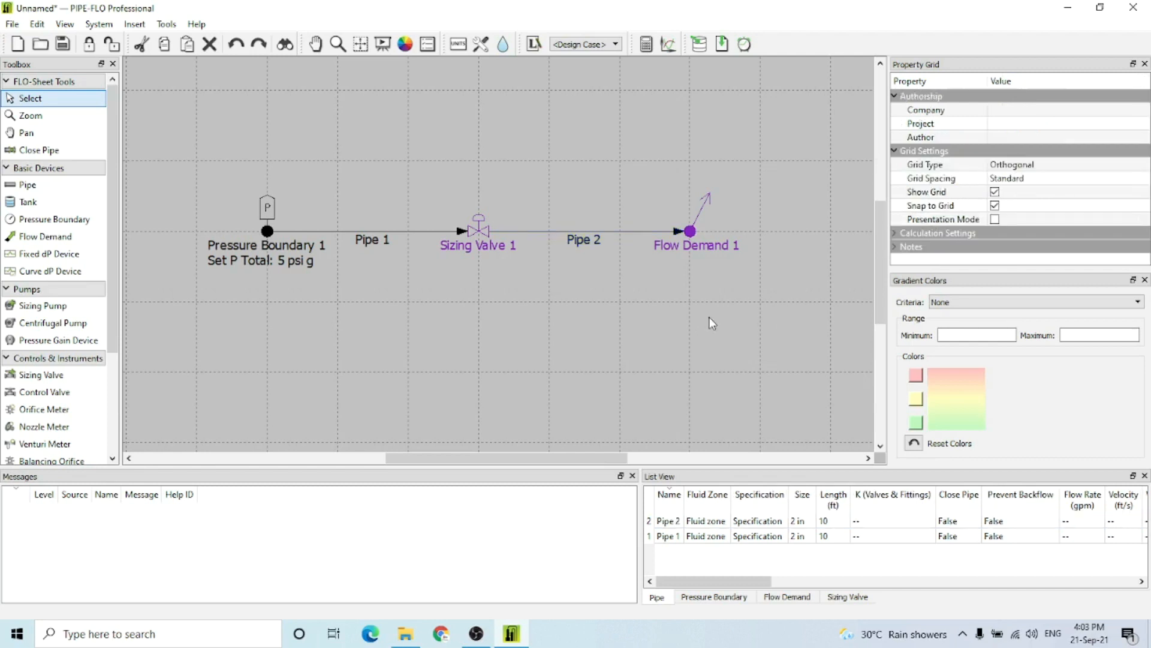
{"action": "mouse_move", "coordinate": [690, 234]}
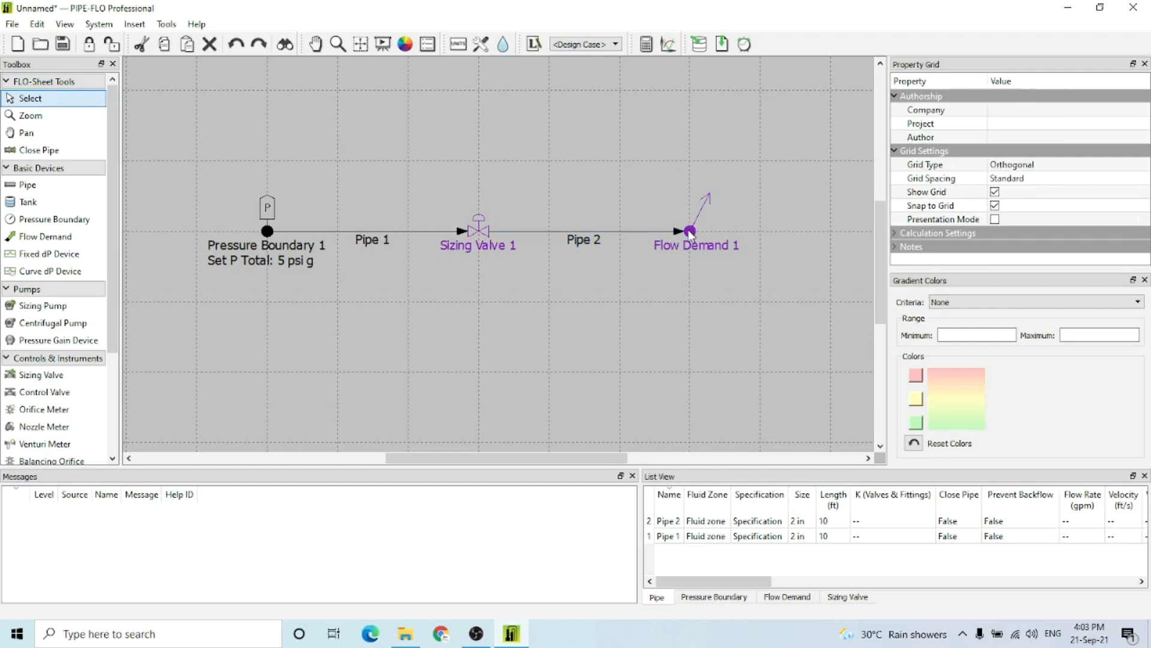
Give Flow Demand 1 a 0 ft elevation and a 100 gpm flow rate
{"action": "left_click", "coordinate": [690, 231]}
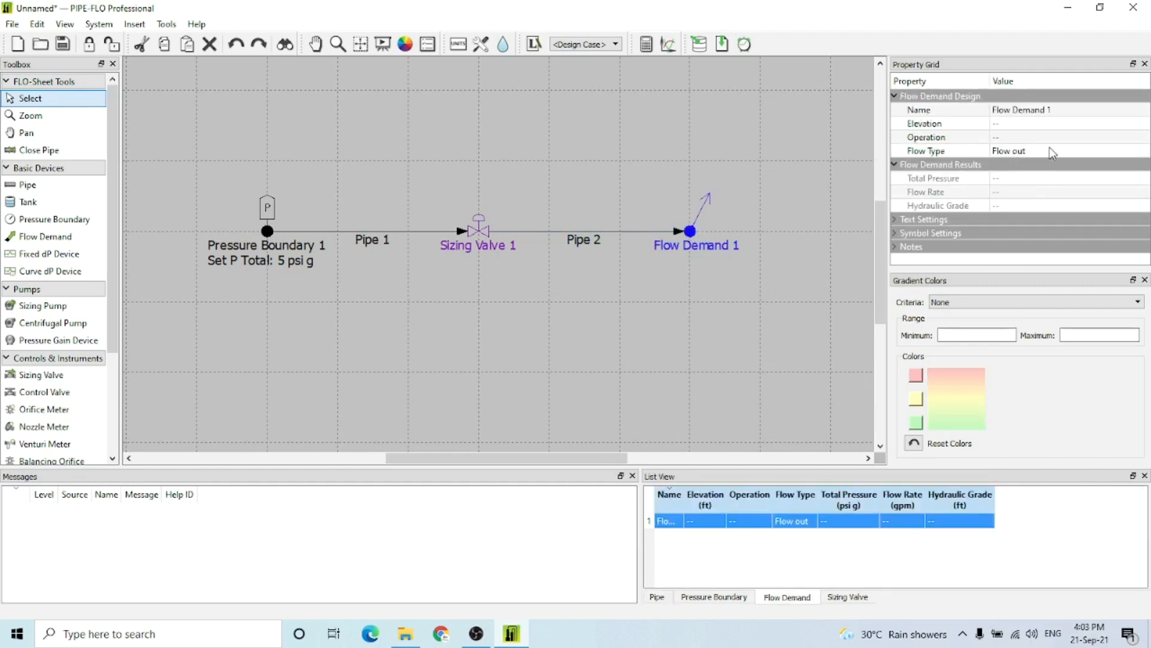
{"action": "left_click", "coordinate": [1041, 123]}
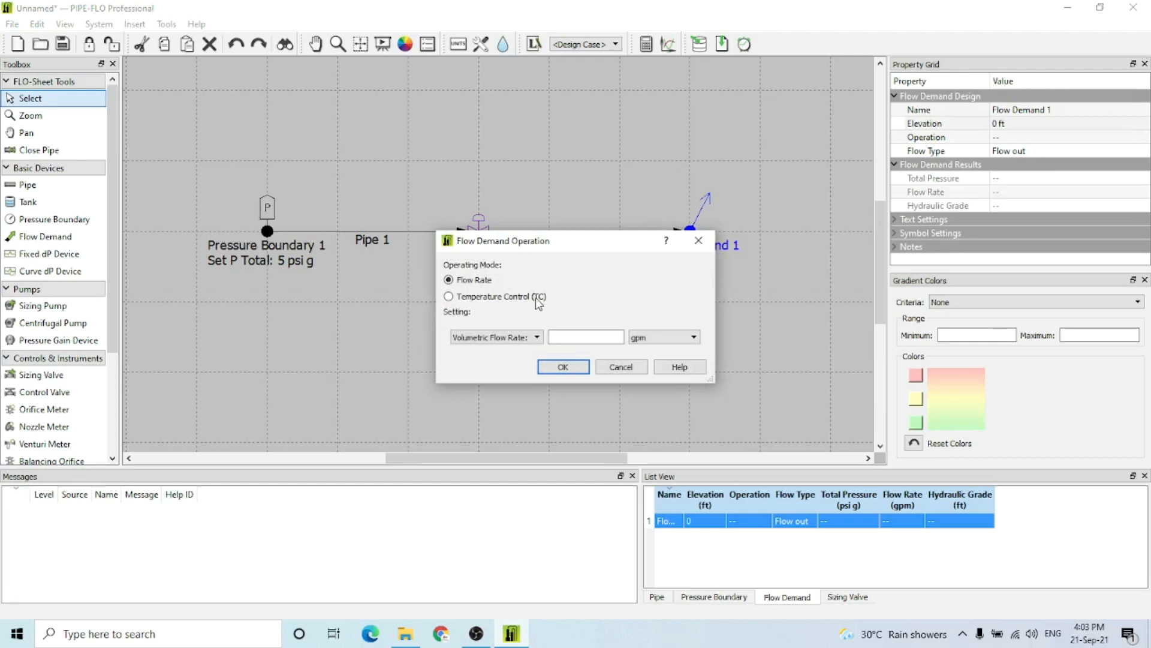
{"action": "left_click", "coordinate": [586, 338]}
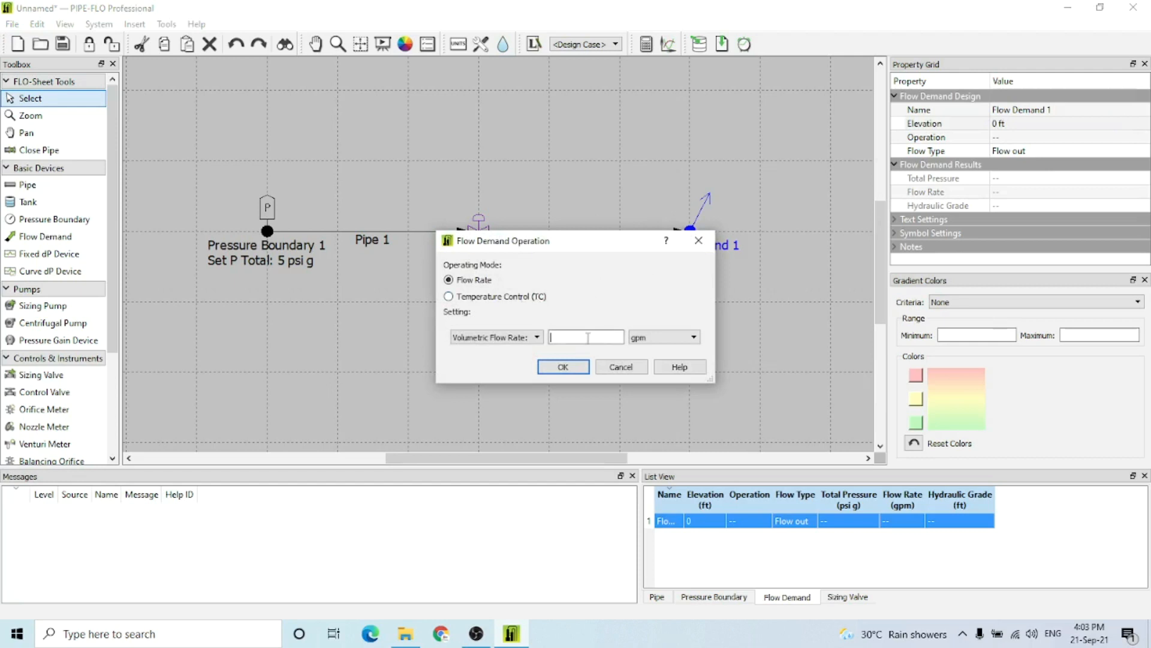
{"action": "type", "text": "100"}
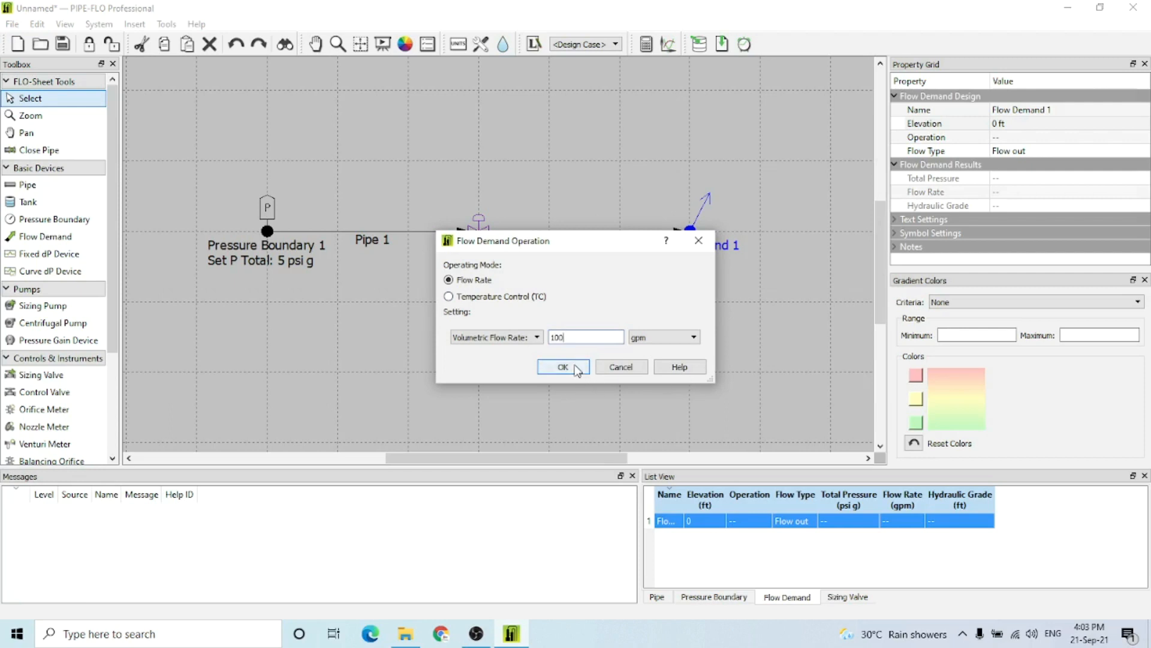
{"action": "left_click", "coordinate": [563, 366]}
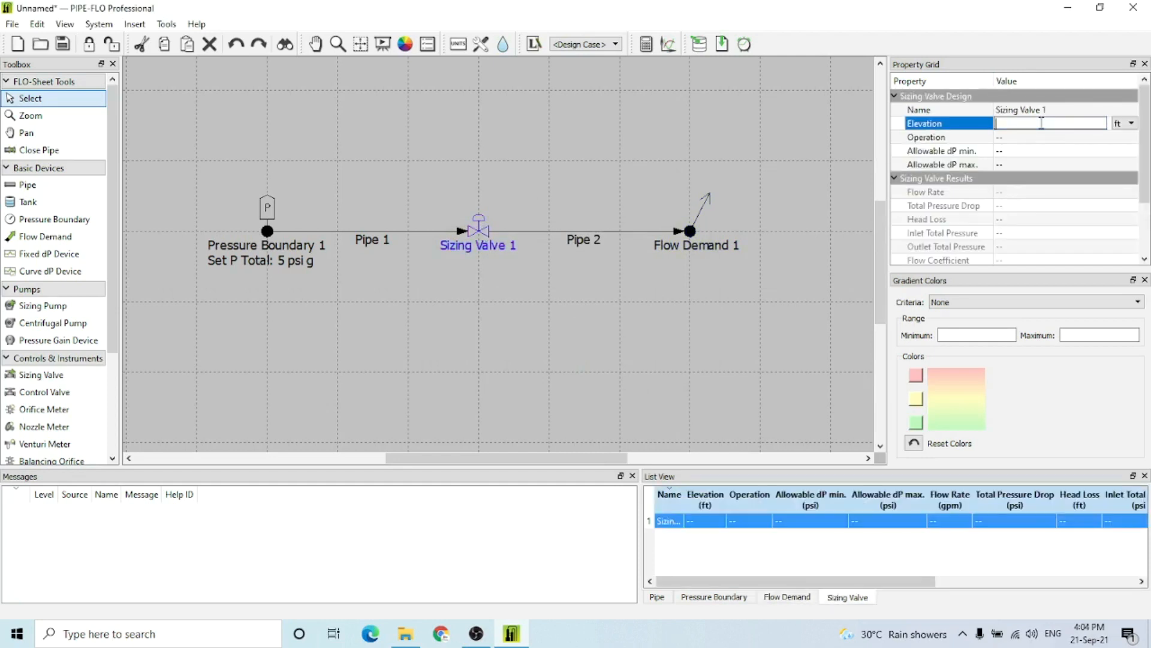
Set Sizing Valve 1 to 0 ft elevation as a PRV regulating at 3 psi g
{"action": "type", "text": "0 ft"}
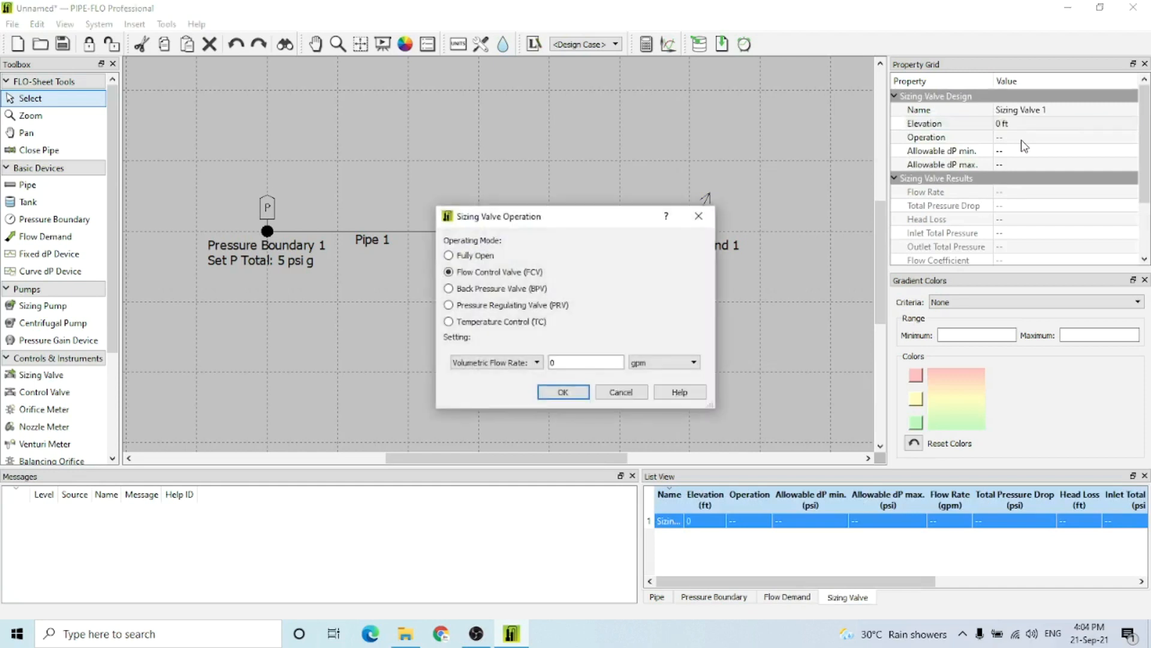
{"action": "mouse_move", "coordinate": [455, 313]}
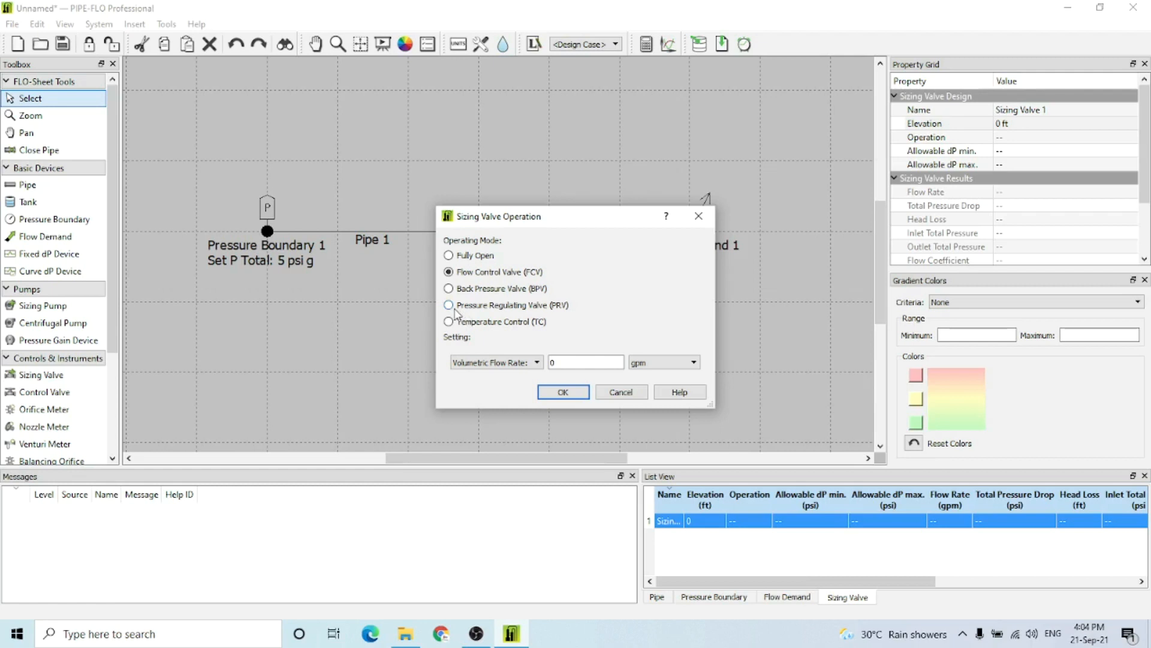
{"action": "left_click", "coordinate": [449, 306]}
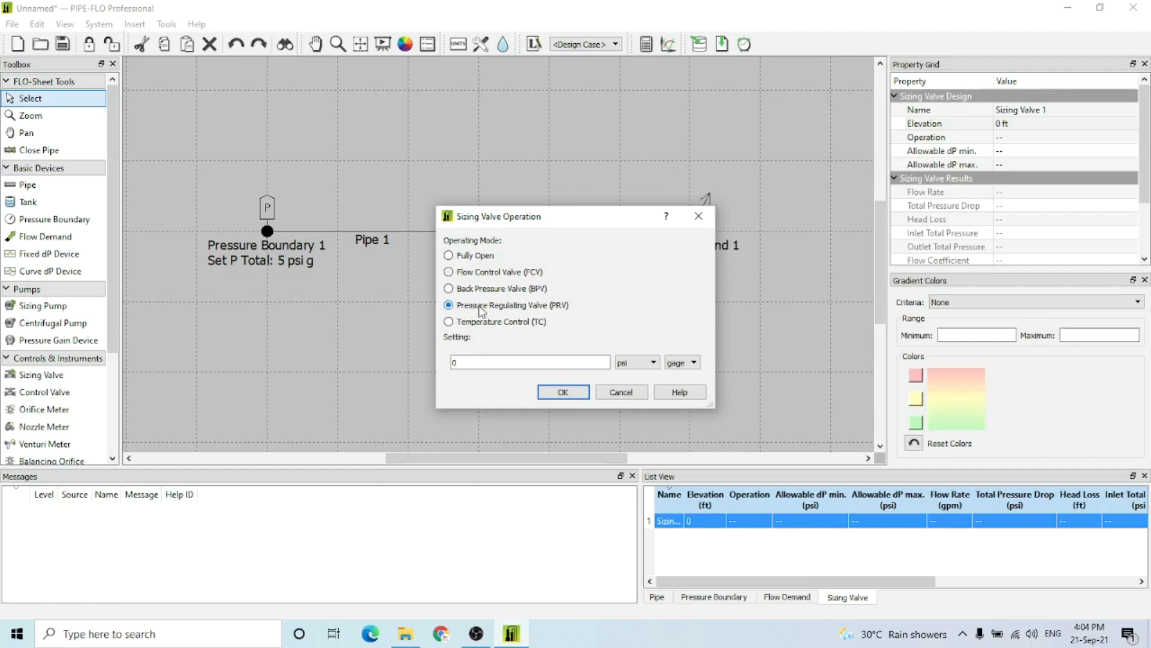
{"action": "left_click", "coordinate": [530, 362]}
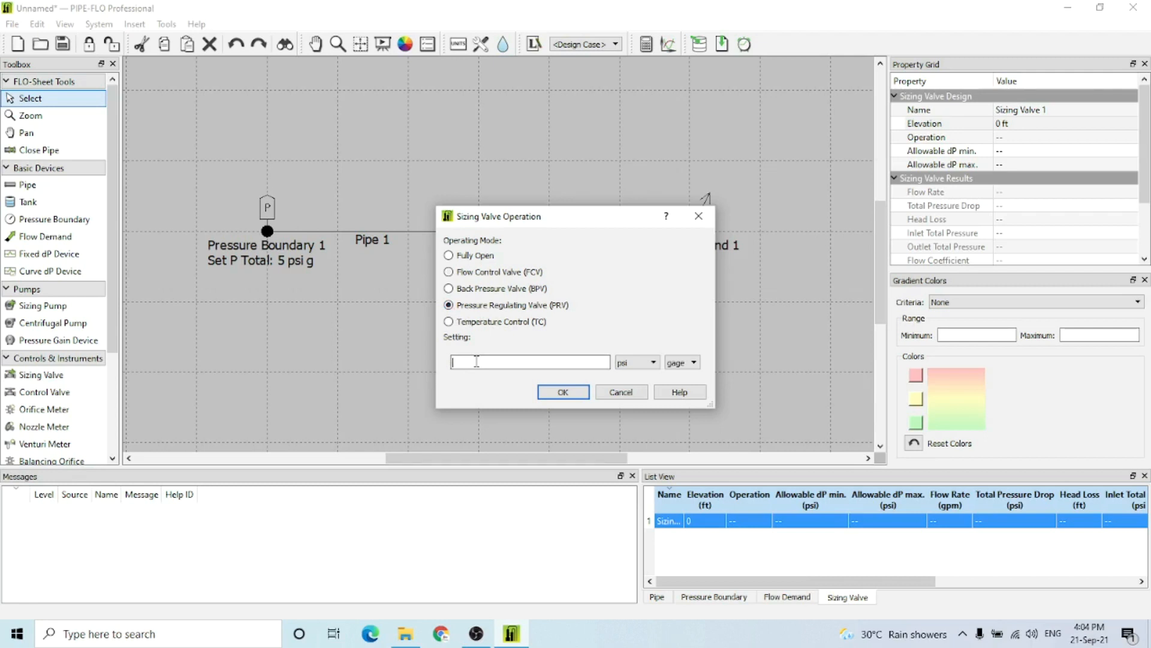
{"action": "type", "text": "3"}
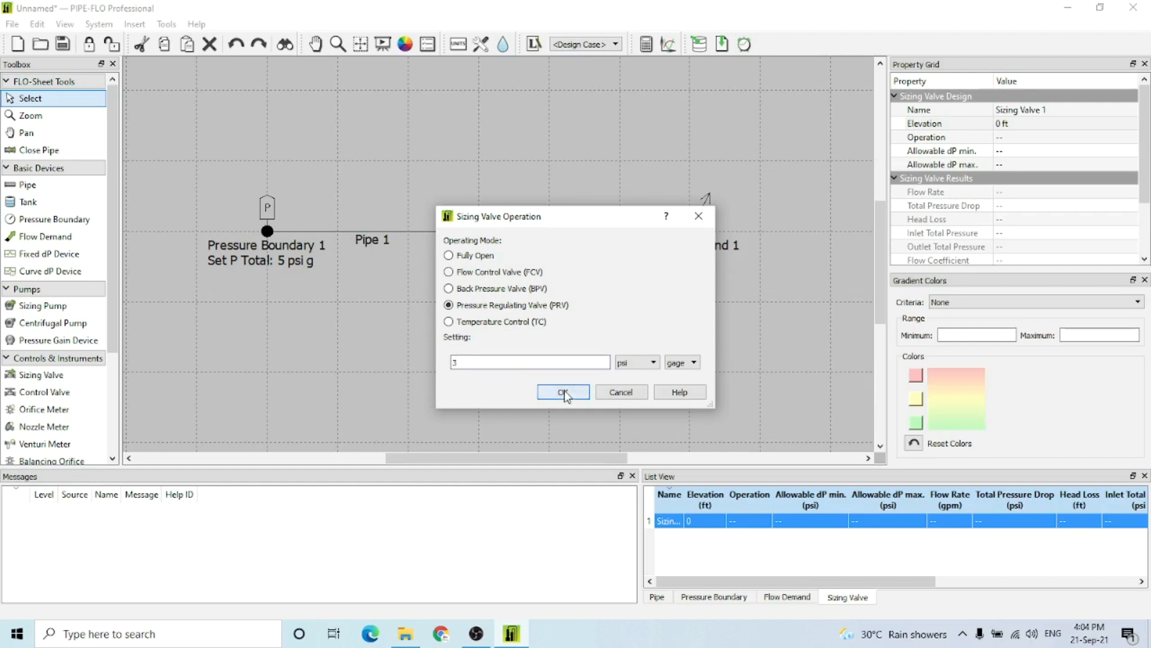
{"action": "left_click", "coordinate": [563, 392]}
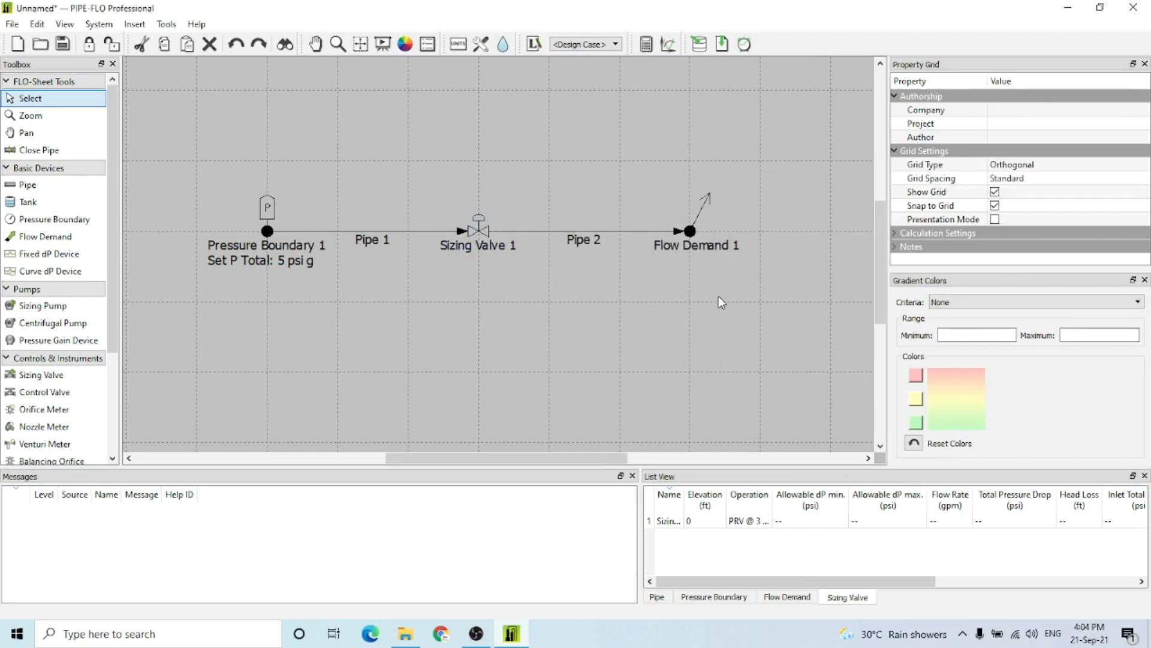
{"action": "mouse_move", "coordinate": [464, 306]}
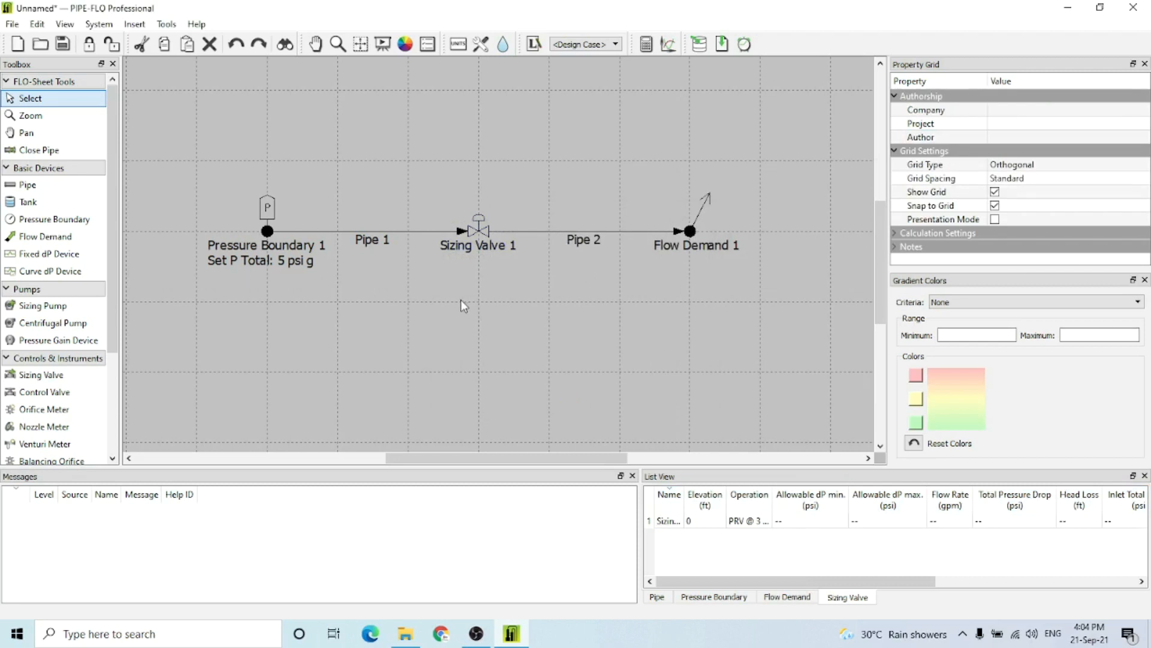
{"action": "mouse_move", "coordinate": [484, 301]}
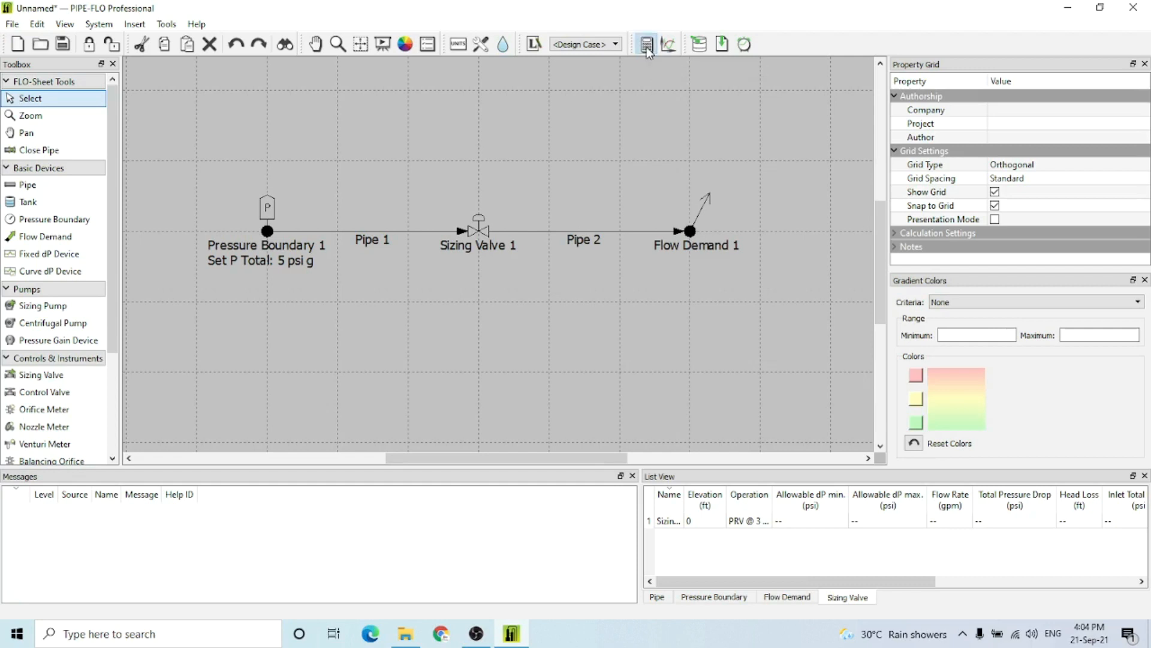
Run the calculation and check Sizing Valve 1: 100 gpm, 1.263 psi drop, 88.88 Cv
{"action": "left_click", "coordinate": [647, 42]}
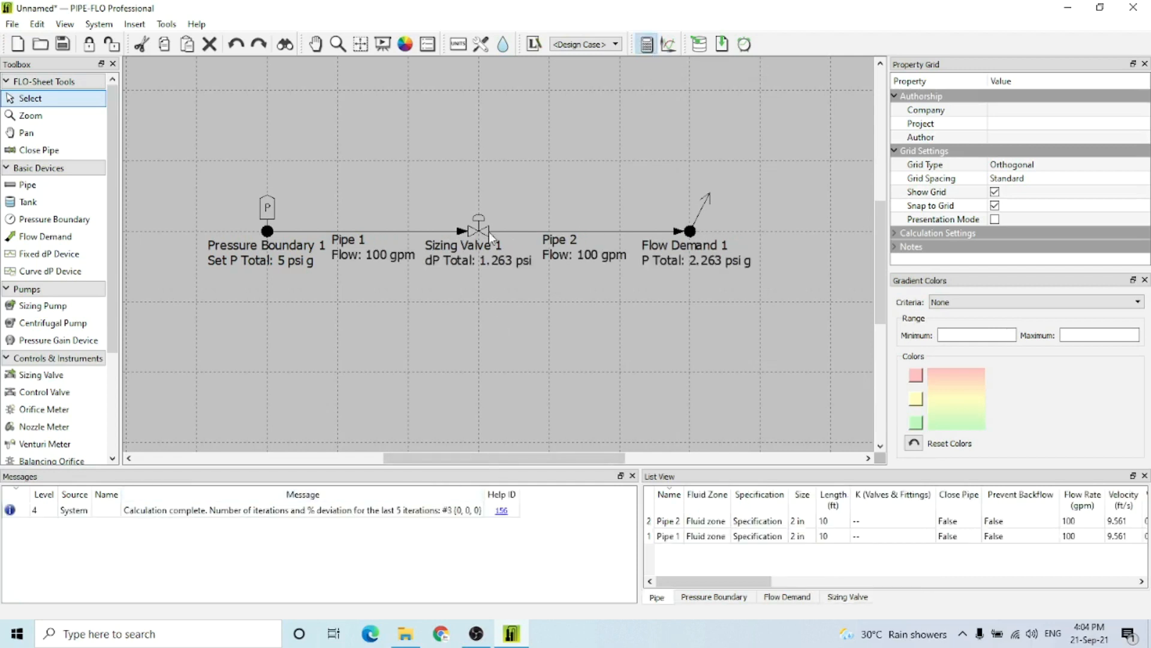
{"action": "mouse_move", "coordinate": [374, 264]}
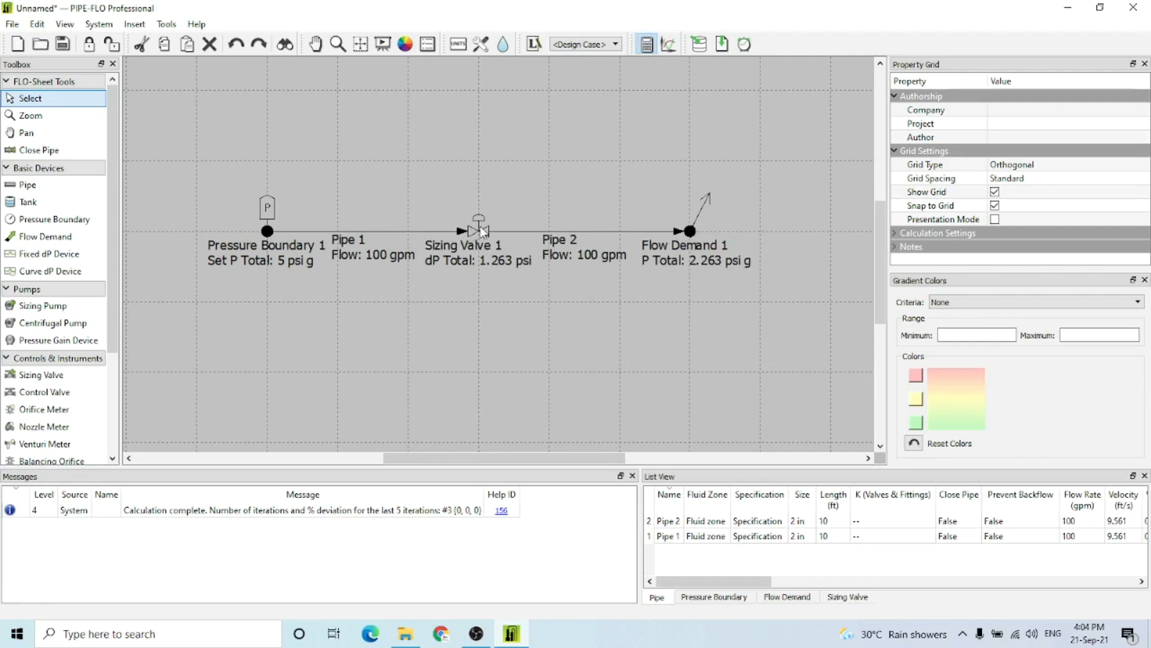
{"action": "left_click", "coordinate": [476, 231]}
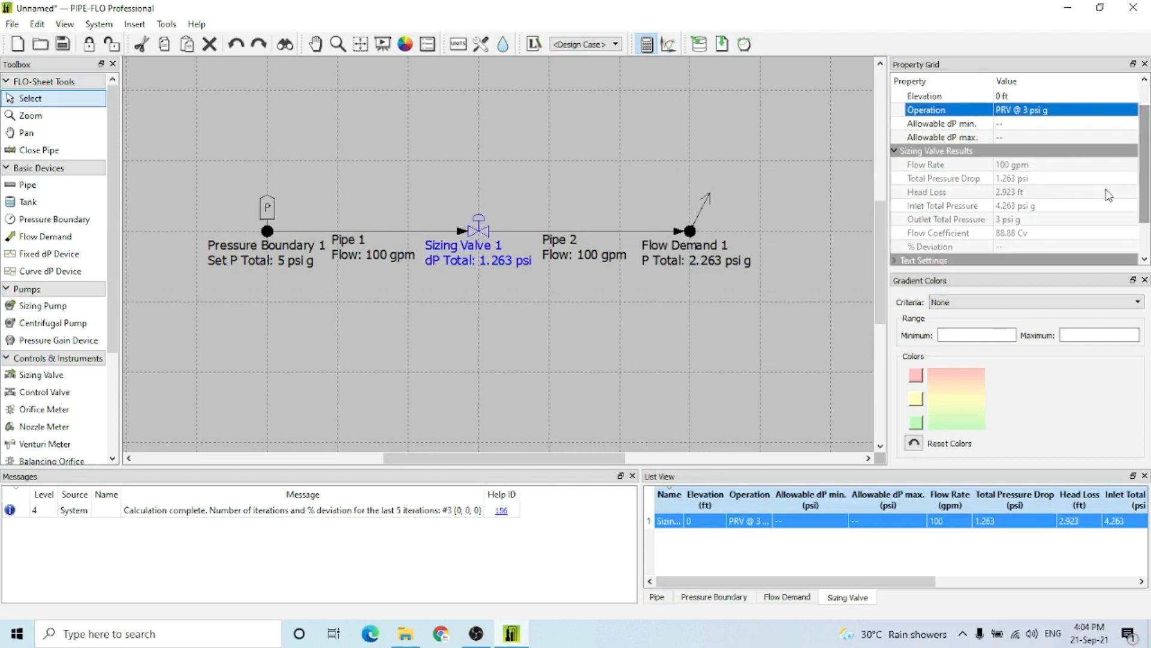
{"action": "mouse_move", "coordinate": [1005, 235]}
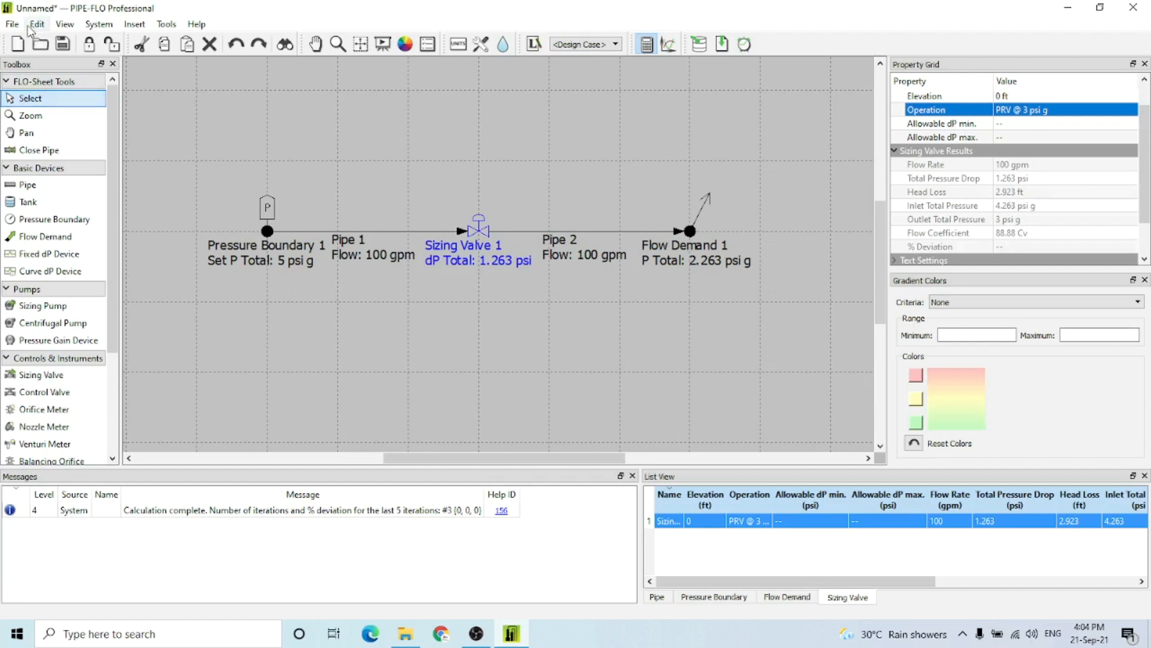
{"action": "left_click", "coordinate": [10, 24]}
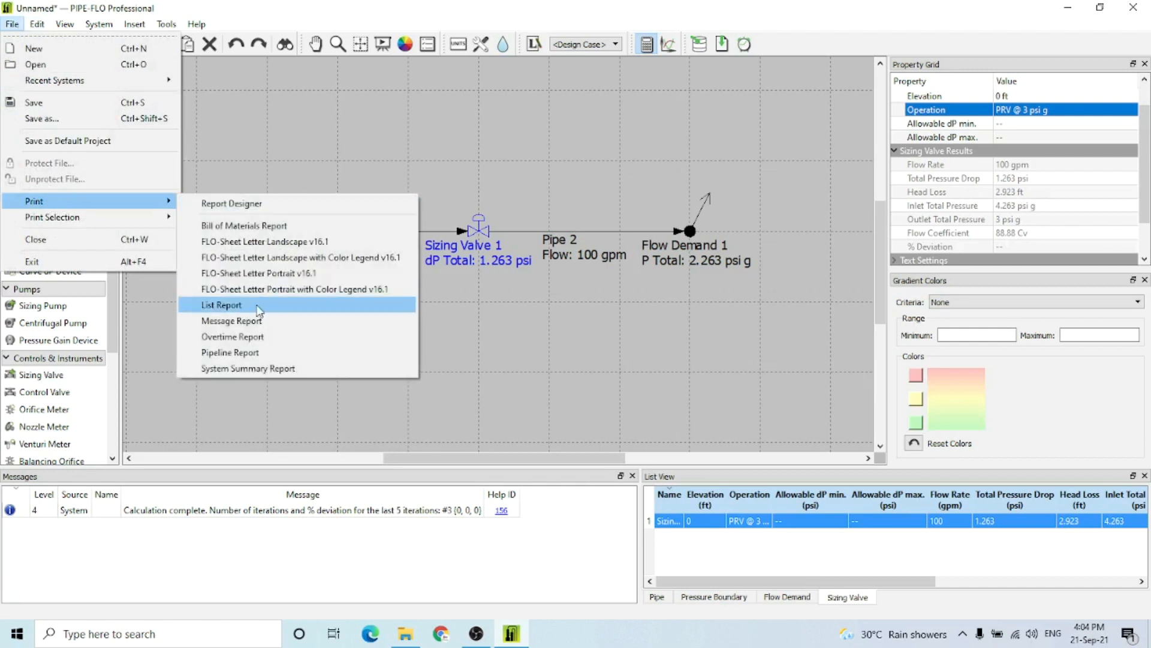
Preview the List Report and scroll through it to the Flow Demands section
{"action": "left_click", "coordinate": [220, 305]}
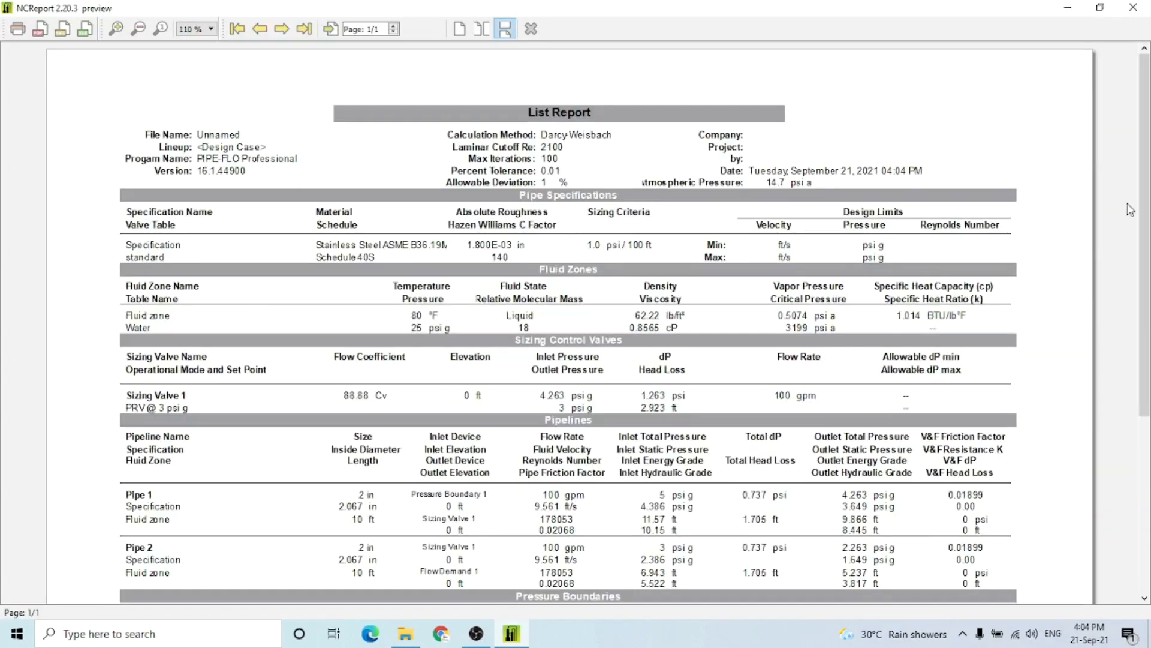
{"action": "scroll", "scroll_direction": "down", "scroll_amount": 3}
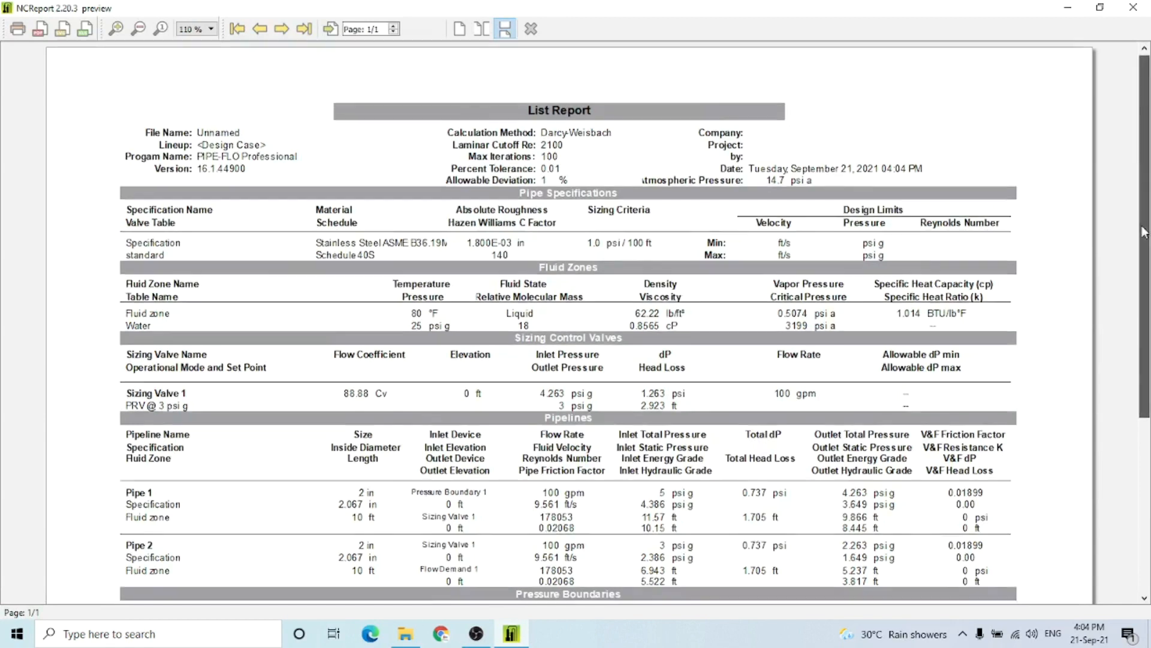
{"action": "scroll", "scroll_direction": "down", "scroll_amount": 3}
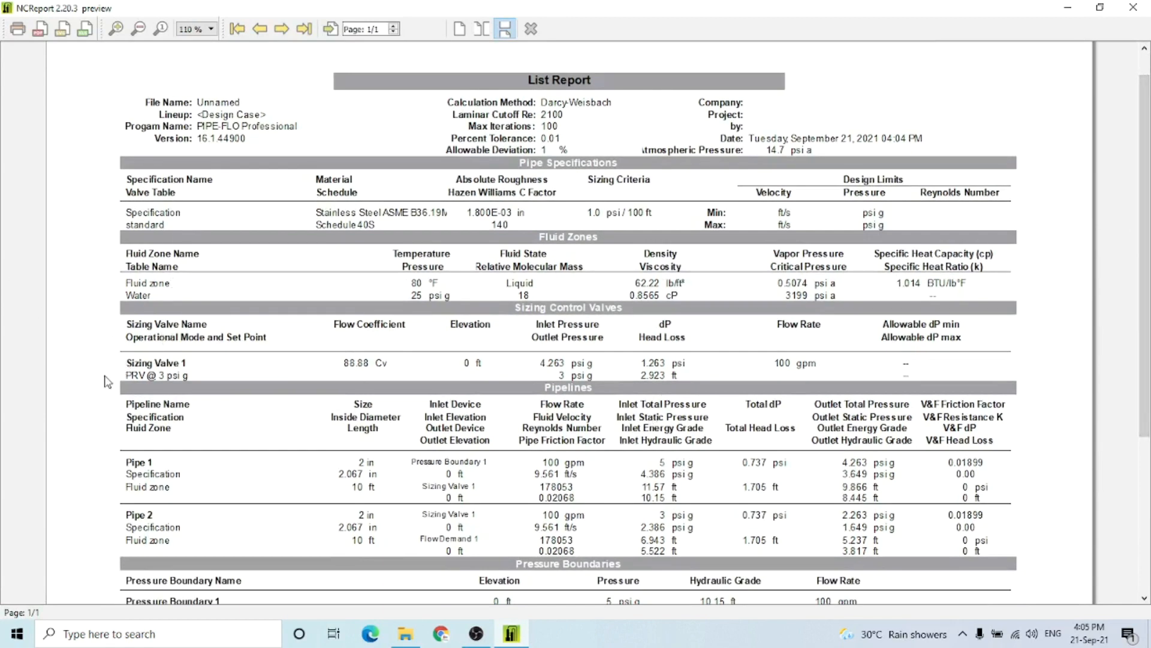
{"action": "mouse_move", "coordinate": [97, 383]}
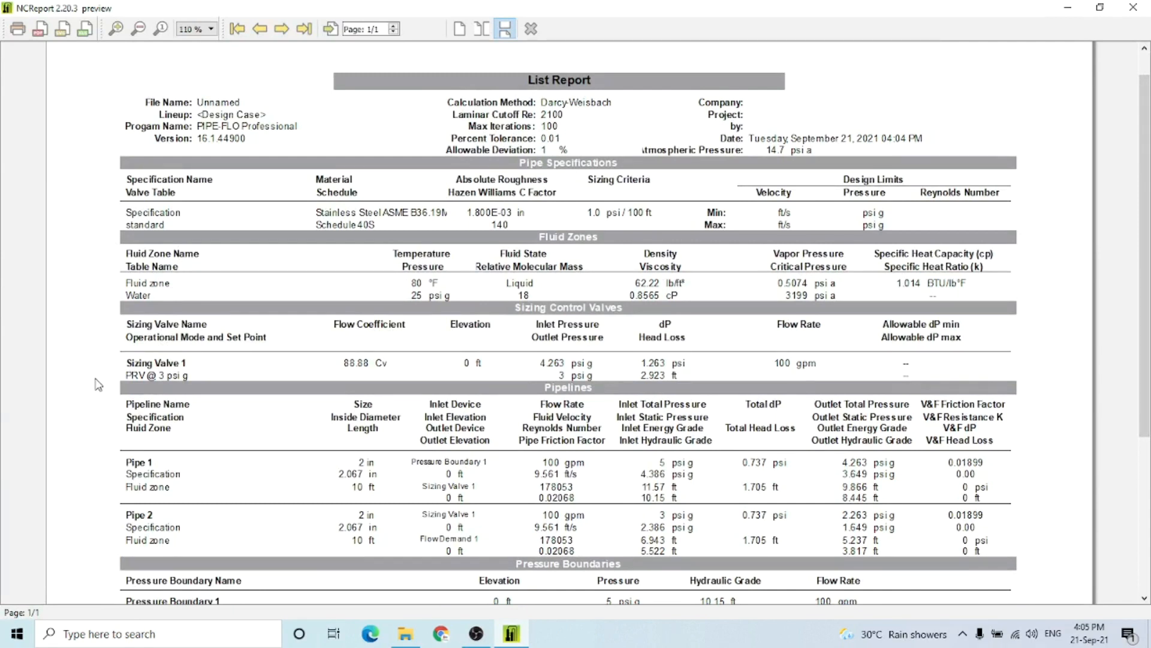
{"action": "mouse_move", "coordinate": [172, 543]}
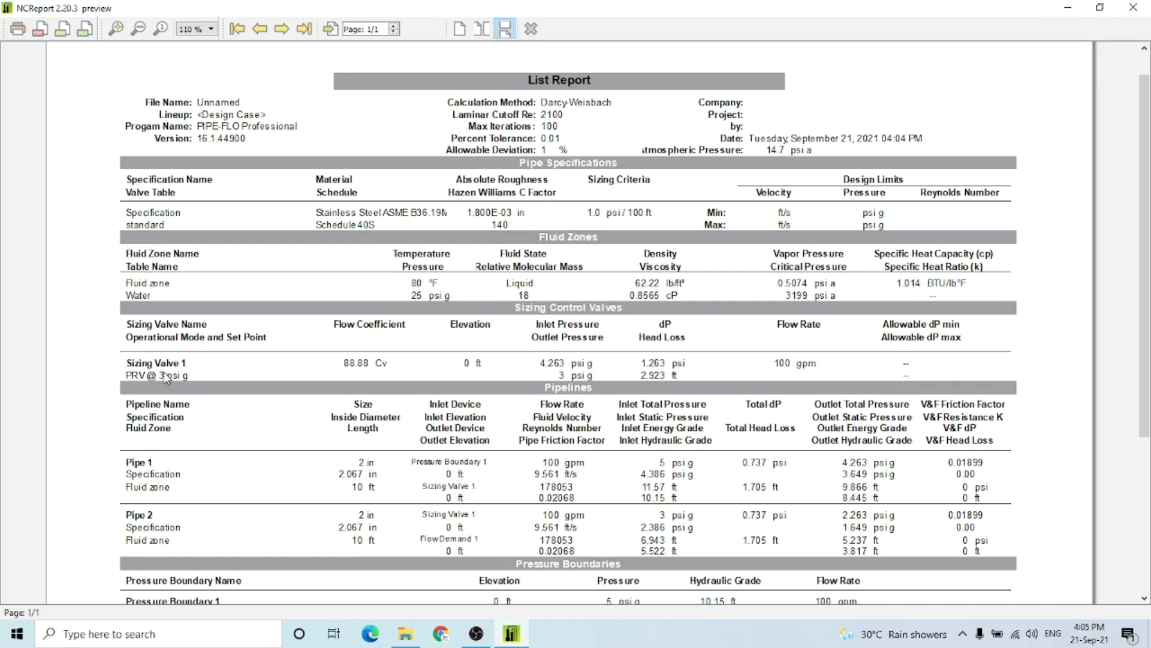
{"action": "mouse_move", "coordinate": [299, 363]}
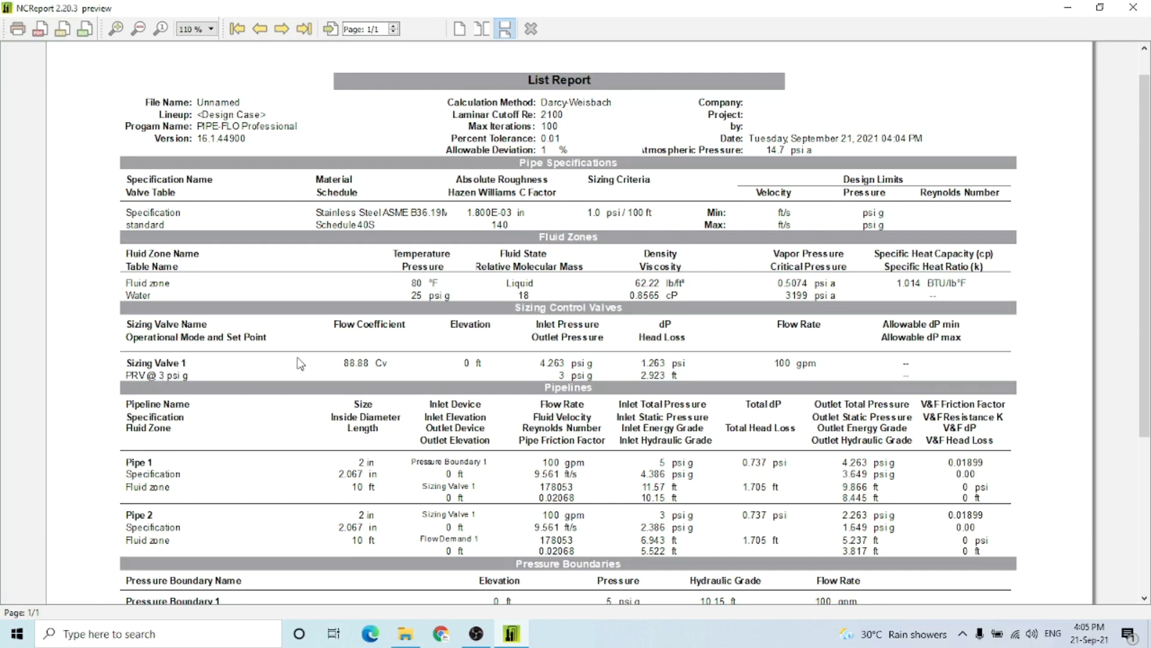
{"action": "mouse_move", "coordinate": [568, 388]}
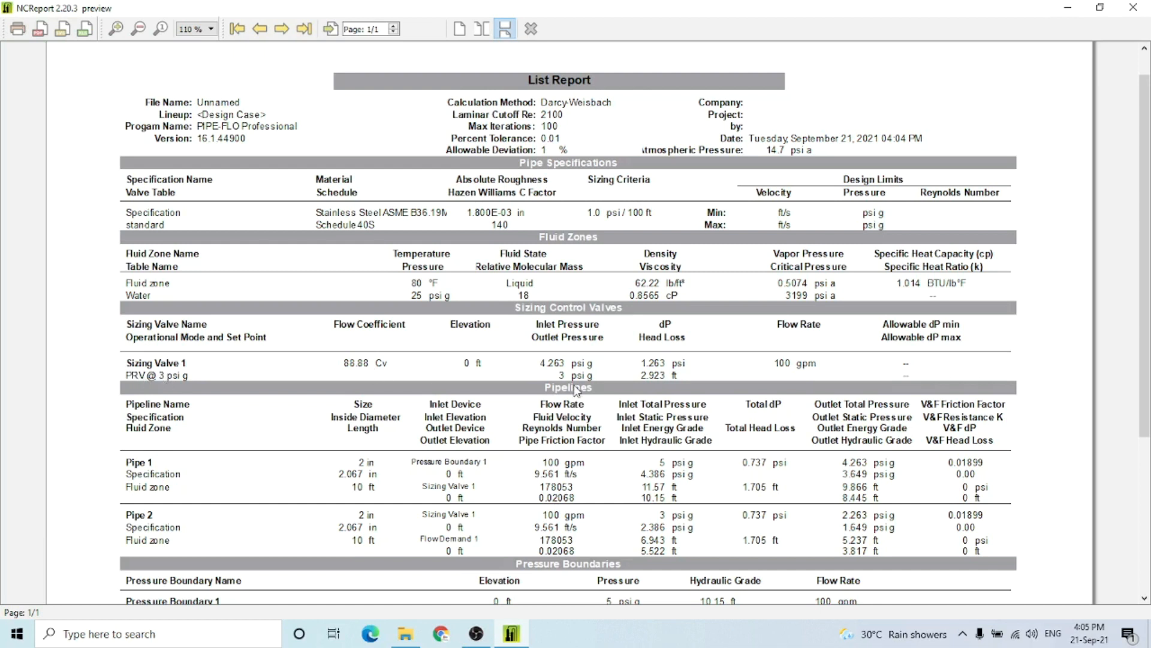
{"action": "mouse_move", "coordinate": [857, 391]}
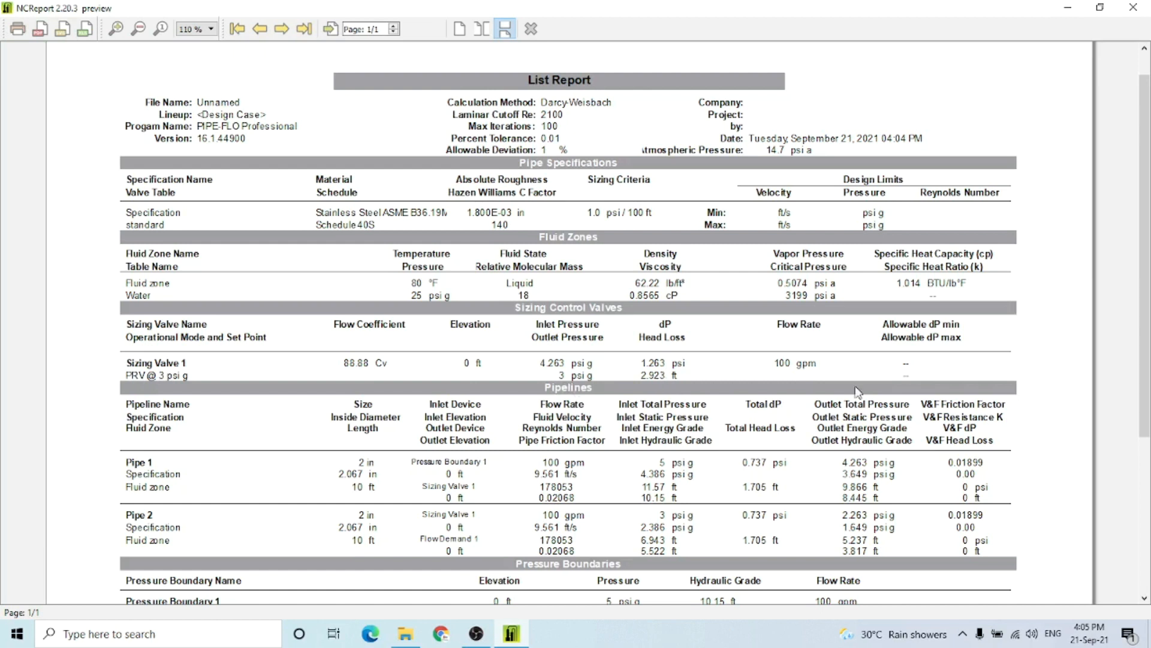
{"action": "scroll", "scroll_direction": "down", "scroll_amount": 3}
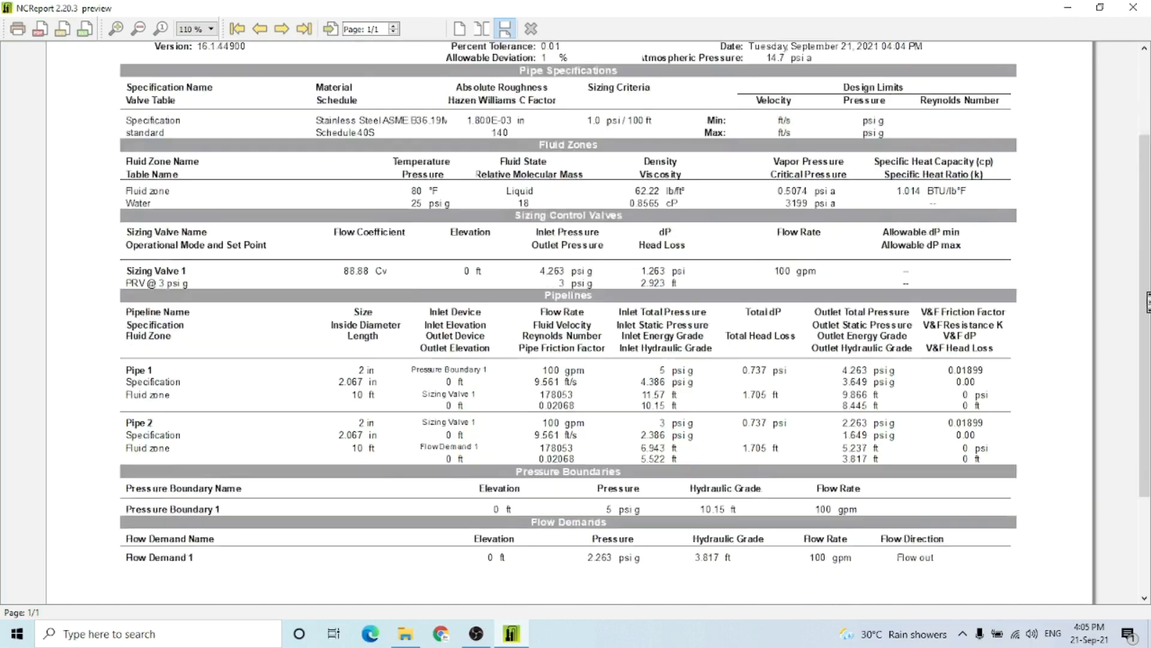
{"action": "scroll", "scroll_direction": "down", "scroll_amount": 3}
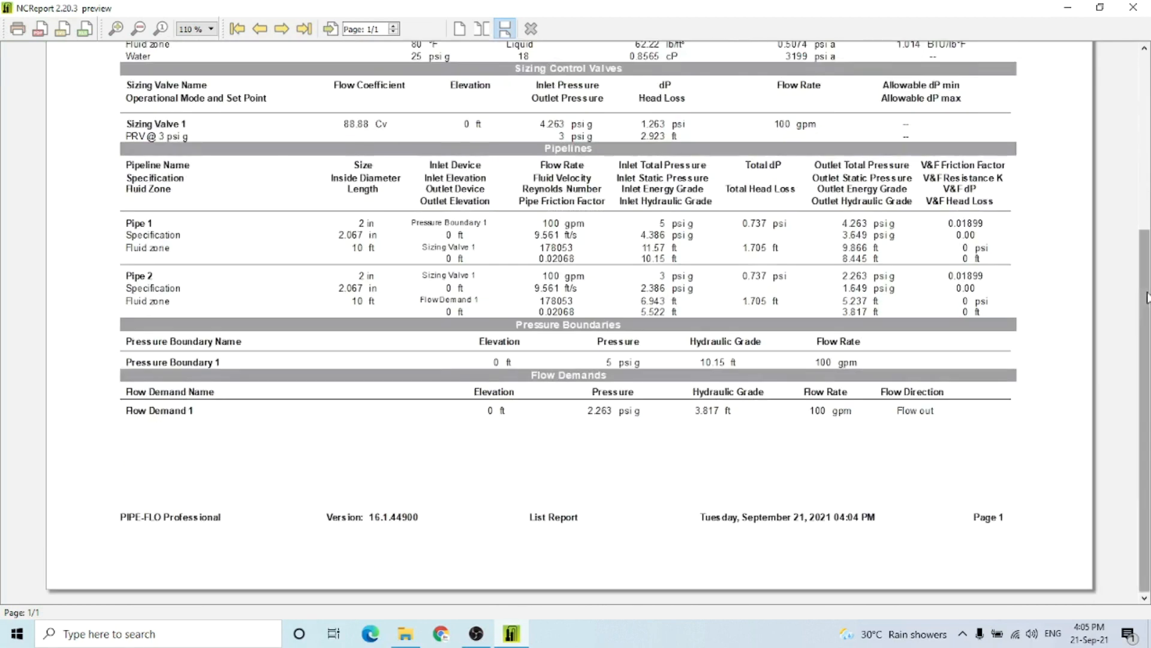